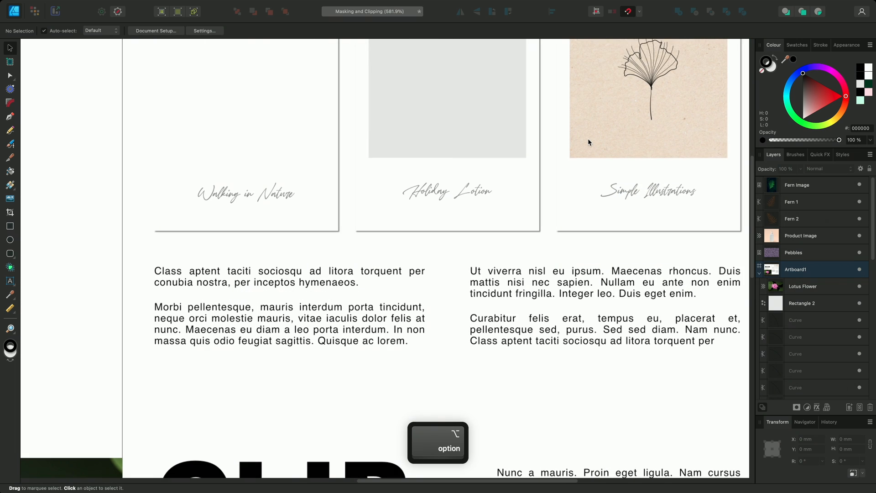
# - Draw a rectangle over the grey photo area of the Walking in Nature frame
pyautogui.scroll(-3)
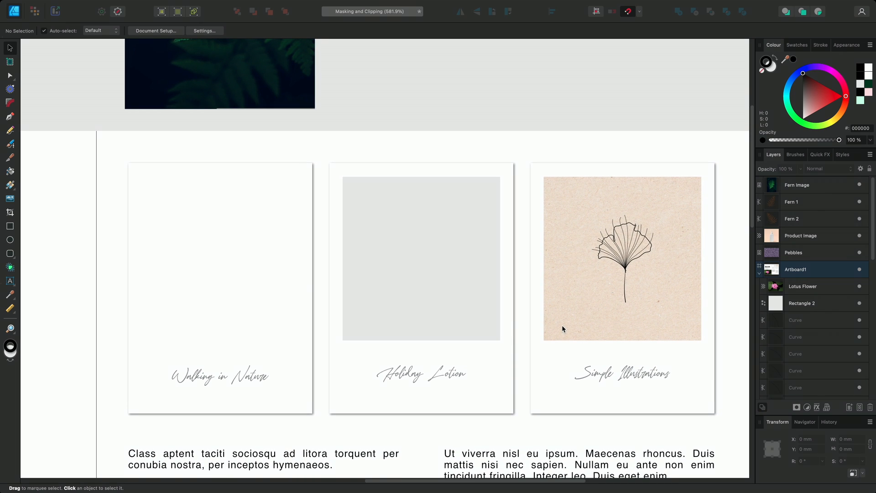
pyautogui.click(10, 226)
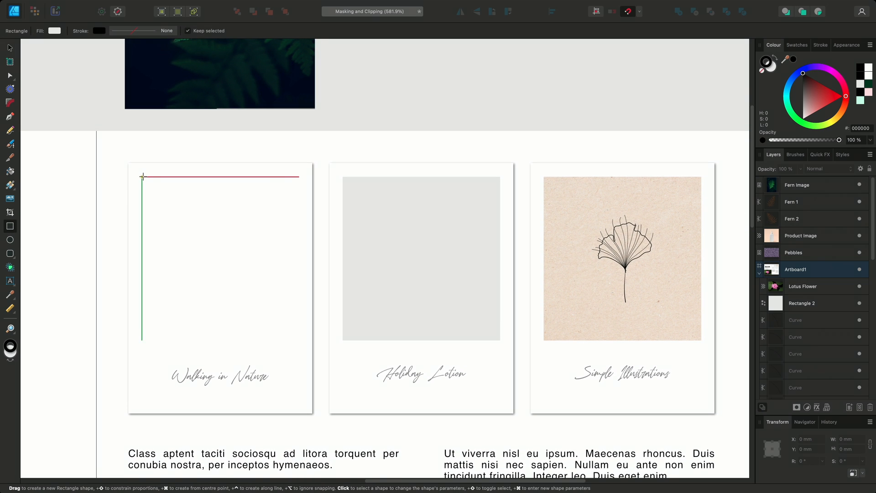
pyautogui.moveTo(142, 176); pyautogui.dragTo(298, 343)
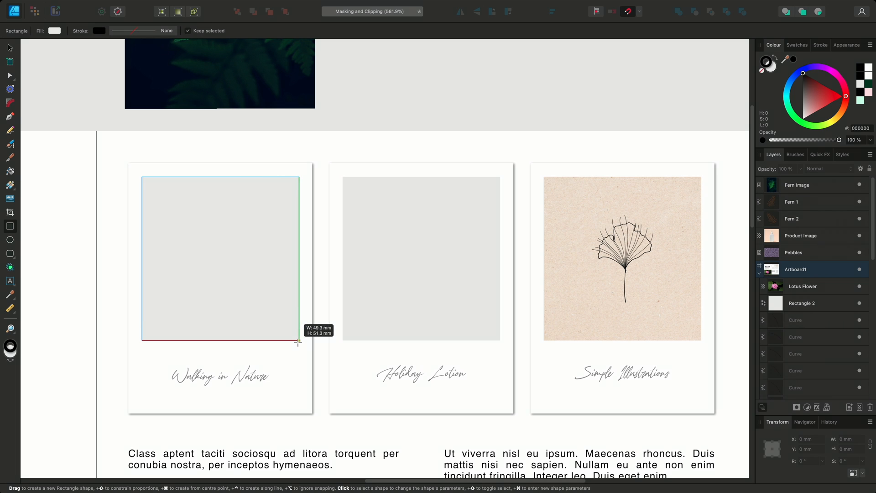
pyautogui.moveTo(143, 178); pyautogui.dragTo(298, 340)
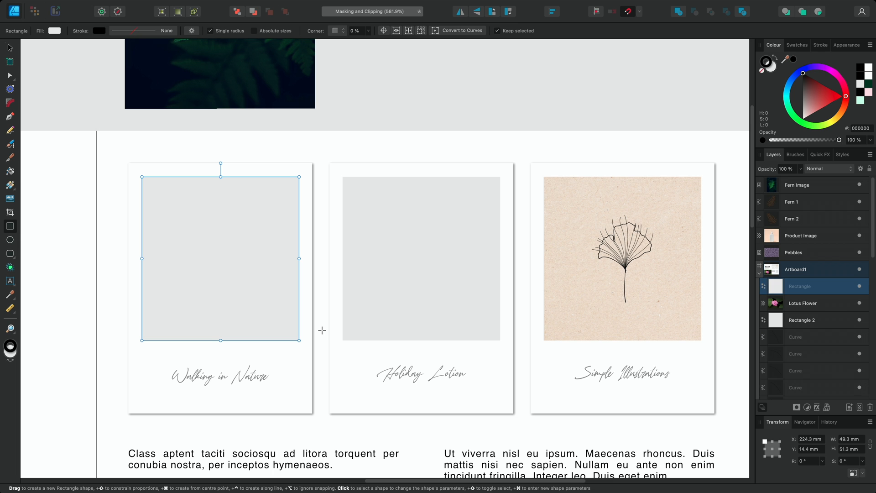
# - Switch to the Move Tool (V) and select the rectangle holding the fern photo
pyautogui.press('v')
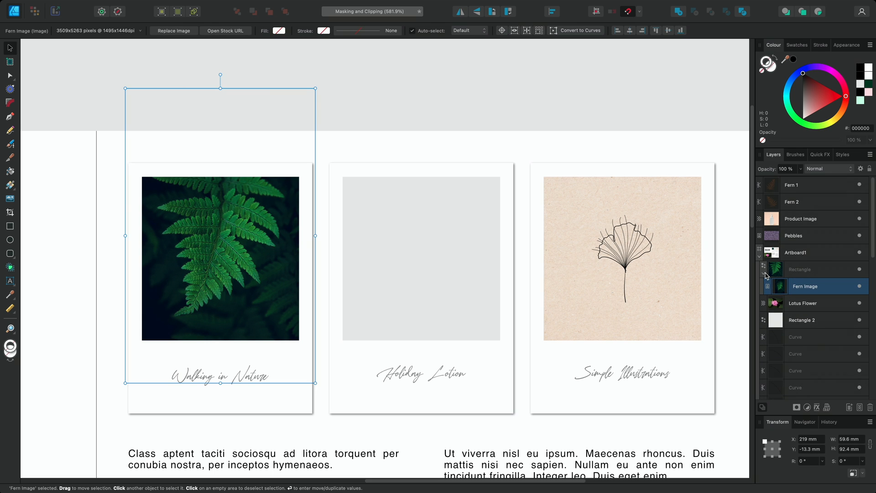
pyautogui.moveTo(779, 285)
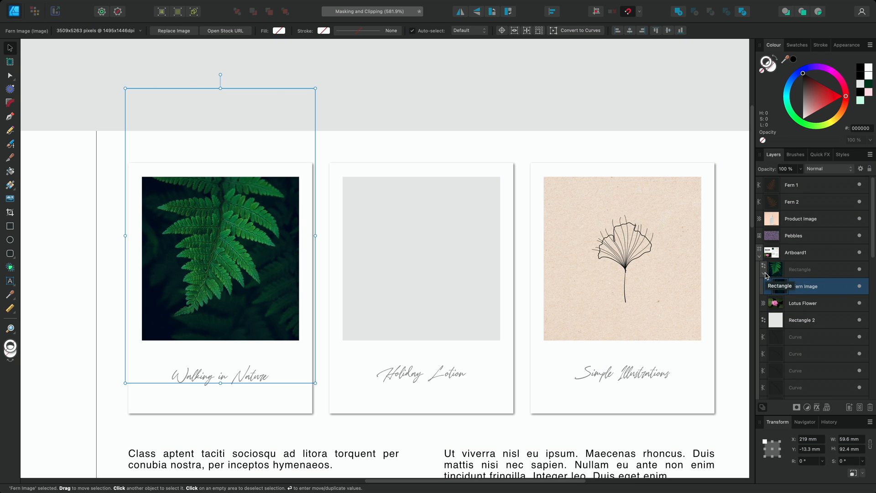
pyautogui.click(804, 286)
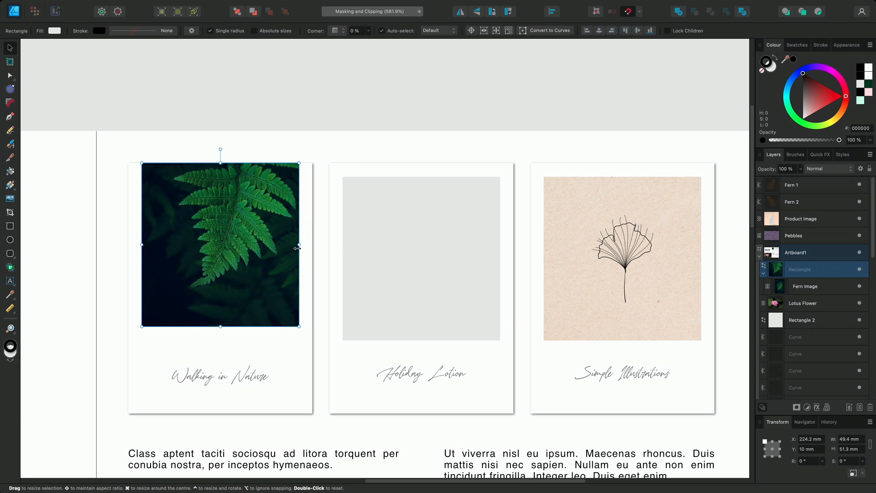
pyautogui.moveTo(301, 329); pyautogui.dragTo(310, 340)
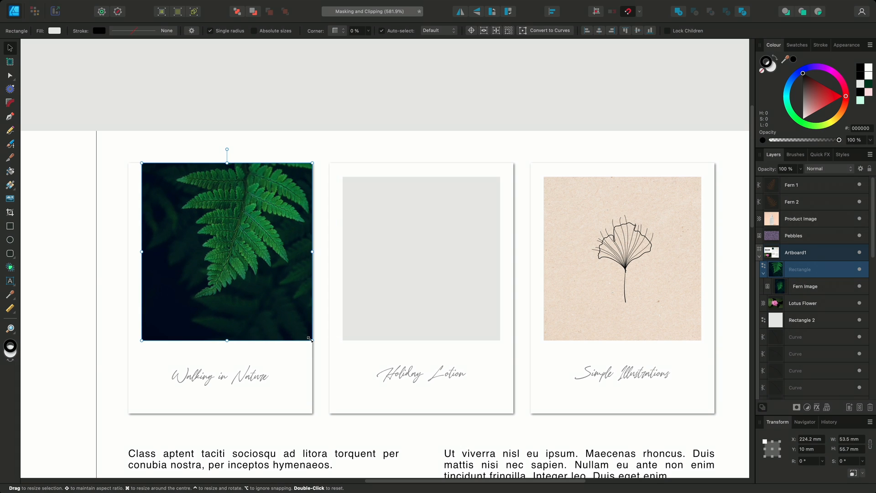
pyautogui.press('cmd+z')
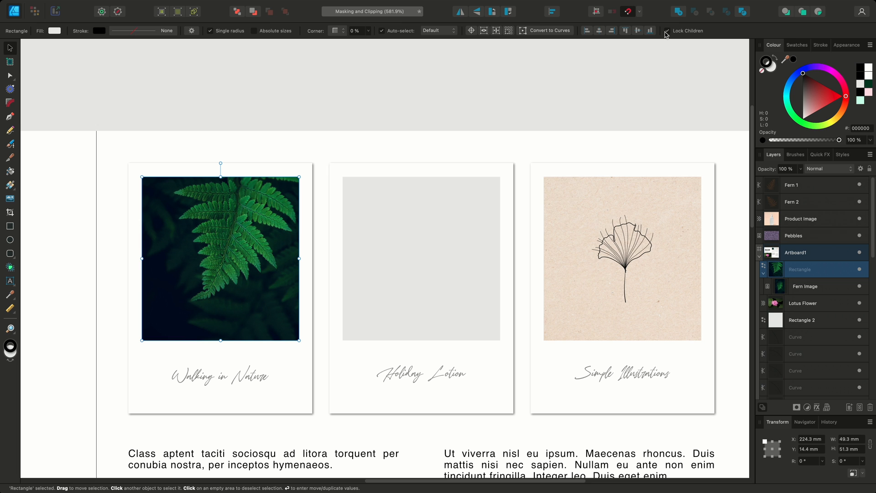
pyautogui.moveTo(220, 256); pyautogui.dragTo(254, 249)
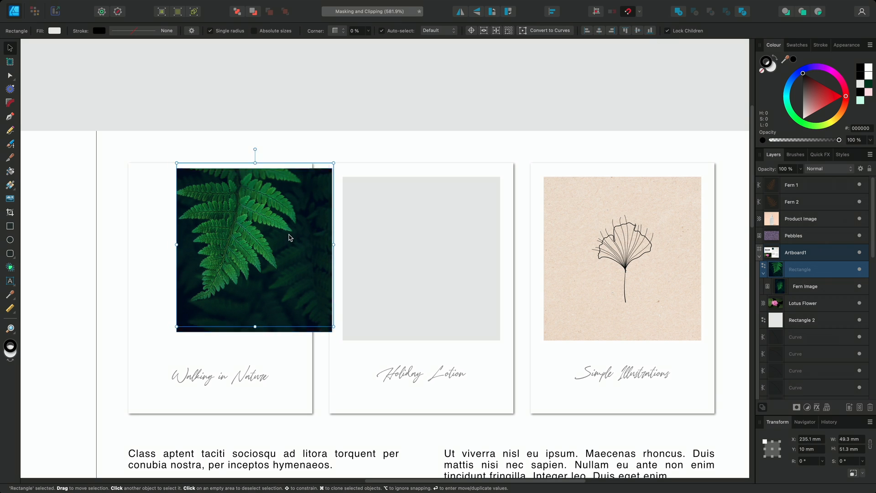
pyautogui.moveTo(331, 245); pyautogui.dragTo(361, 259)
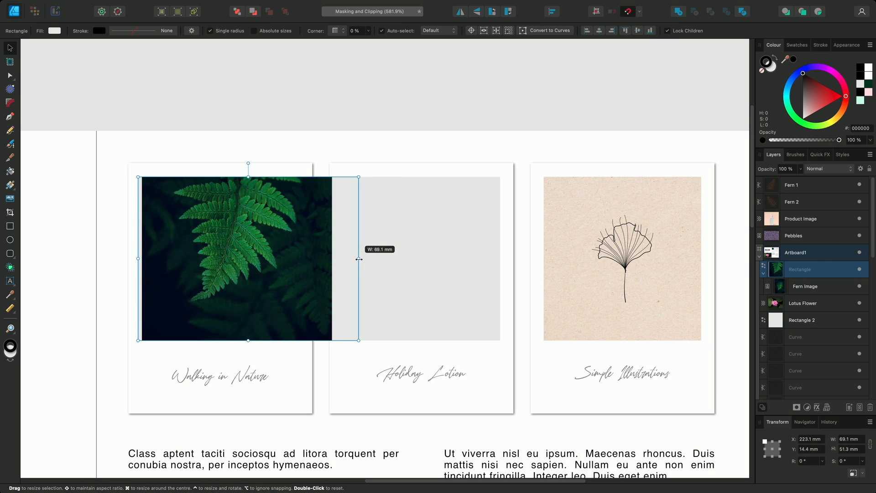
pyautogui.moveTo(359, 259); pyautogui.dragTo(310, 260)
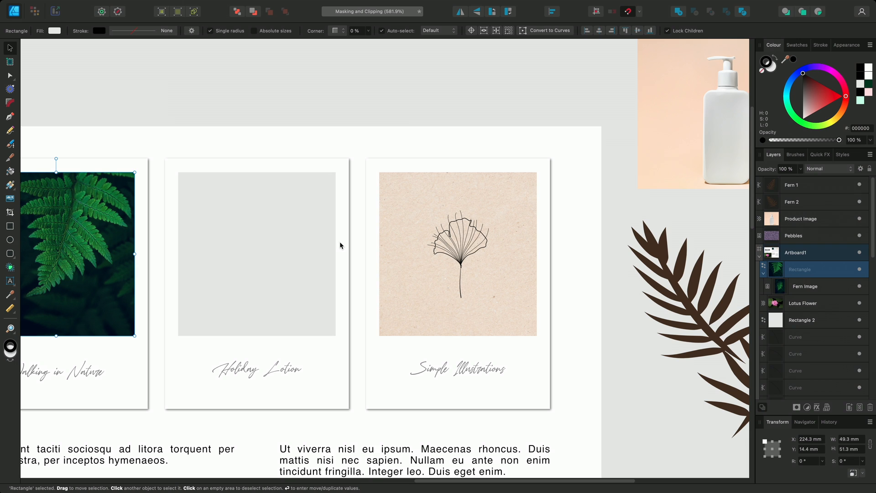
pyautogui.moveTo(707, 169)
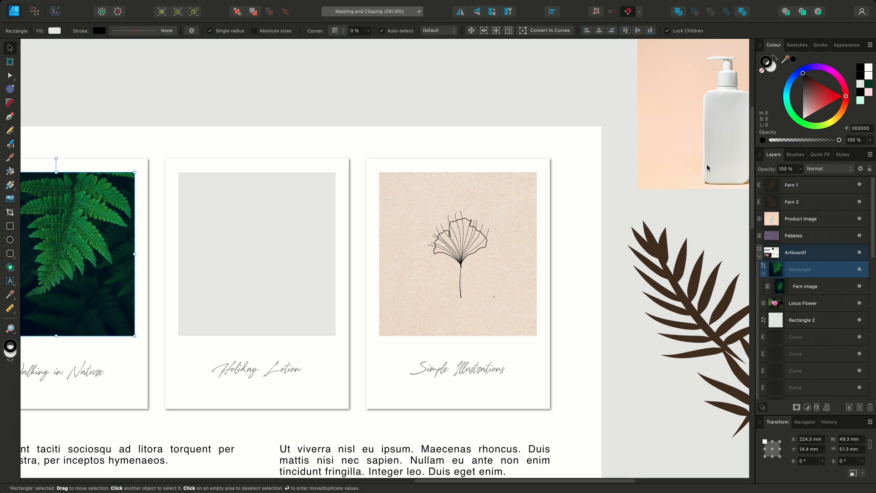
pyautogui.moveTo(723, 316)
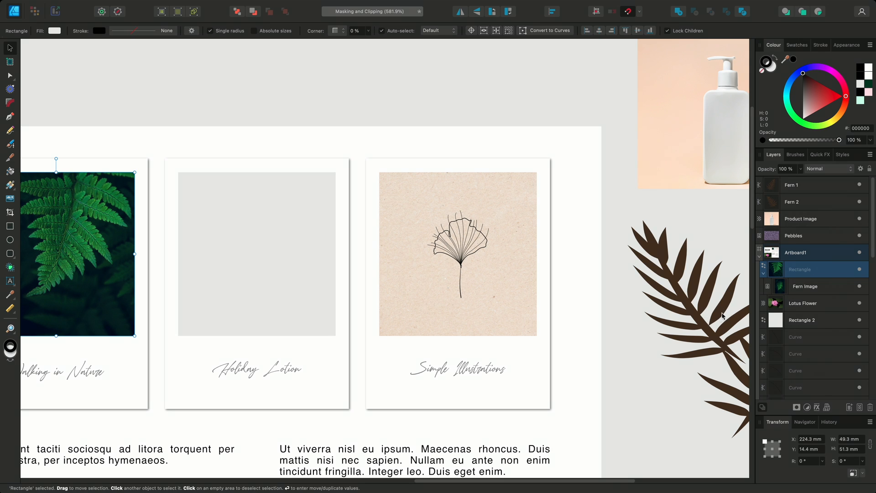
pyautogui.moveTo(714, 223)
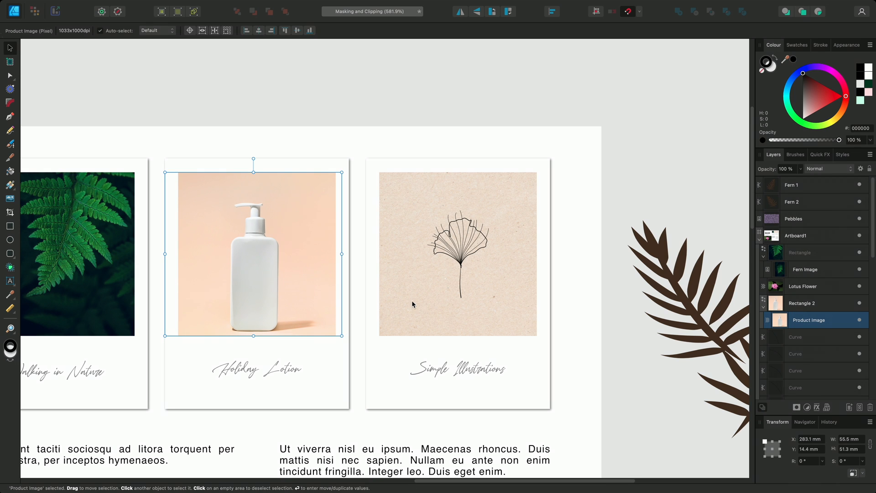
# - Scroll down past the Holiday Lotion frame with its clipped product photo
pyautogui.scroll(-3)
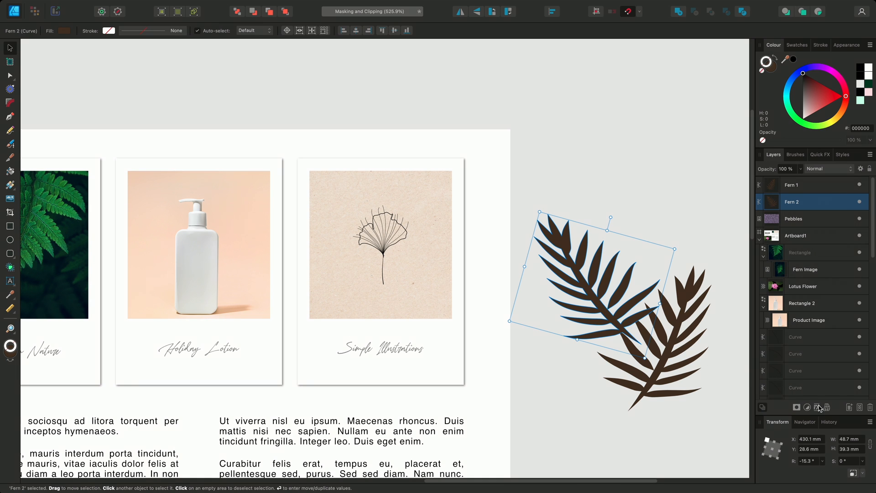
# - Give Fern 2 a Gaussian Blur layer effect with a radius of about 9.2 px
pyautogui.click(815, 406)
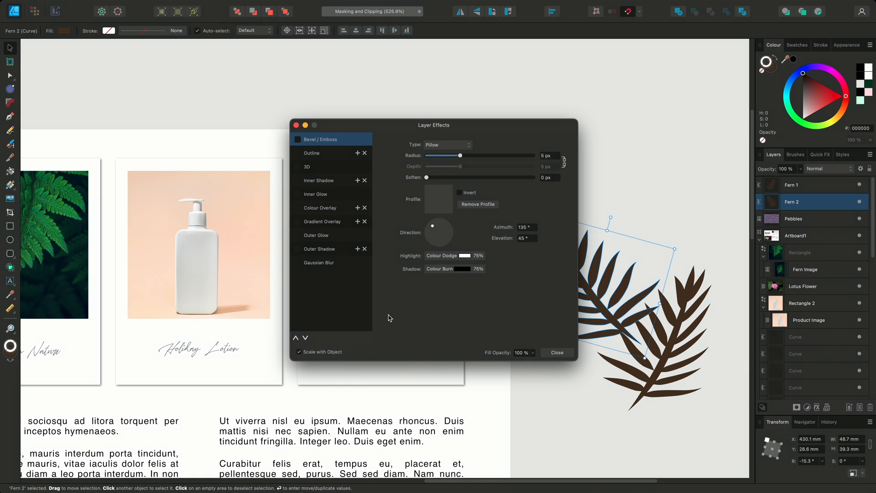
pyautogui.click(299, 265)
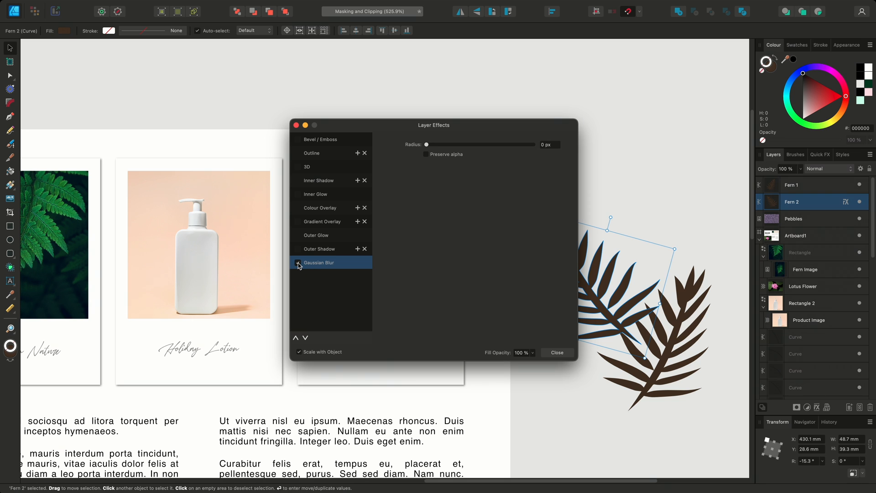
pyautogui.moveTo(425, 145); pyautogui.dragTo(451, 144)
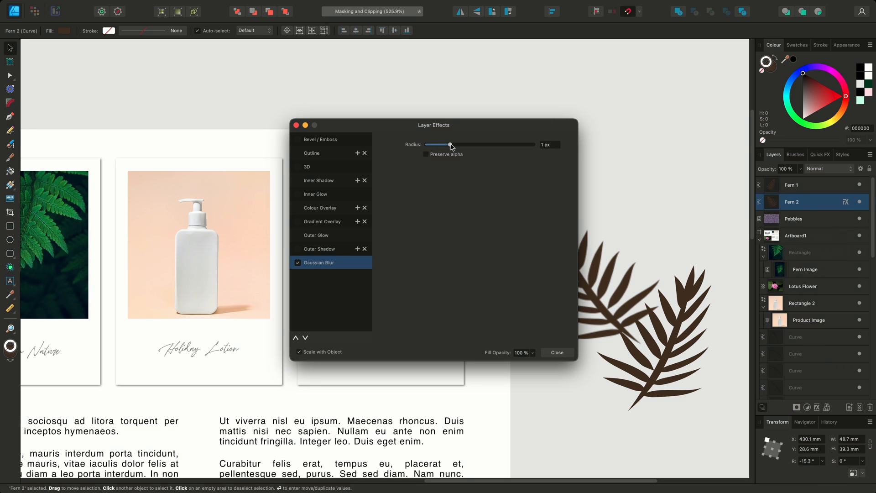
pyautogui.moveTo(429, 145); pyautogui.dragTo(471, 145)
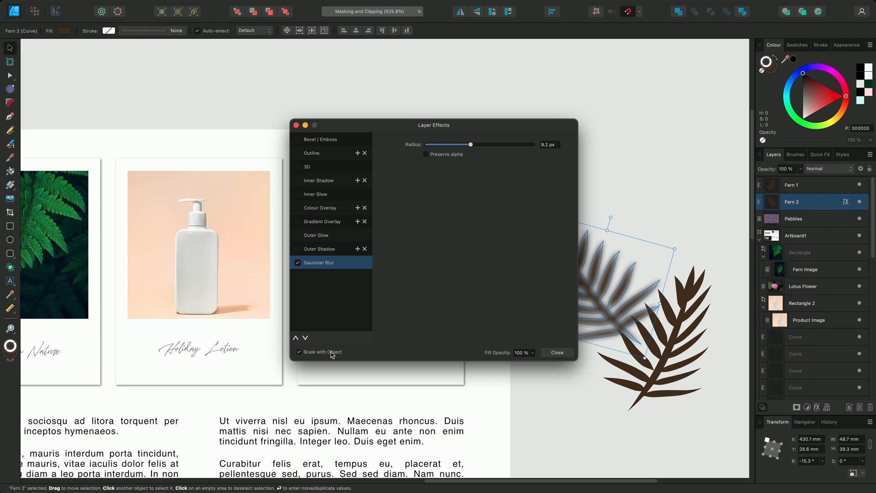
pyautogui.moveTo(507, 356)
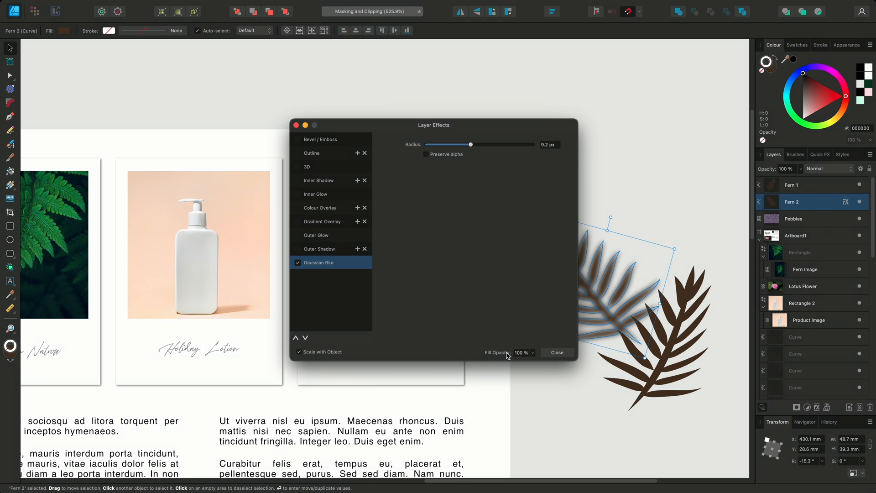
pyautogui.click(556, 353)
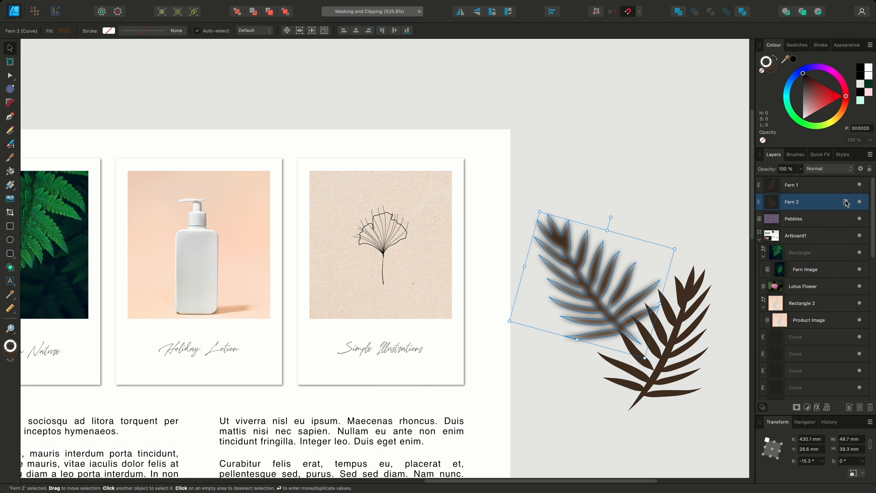
# - Move both blurred ferns over the lotion photo and set them to 40% opacity, Multiply
pyautogui.click(845, 185)
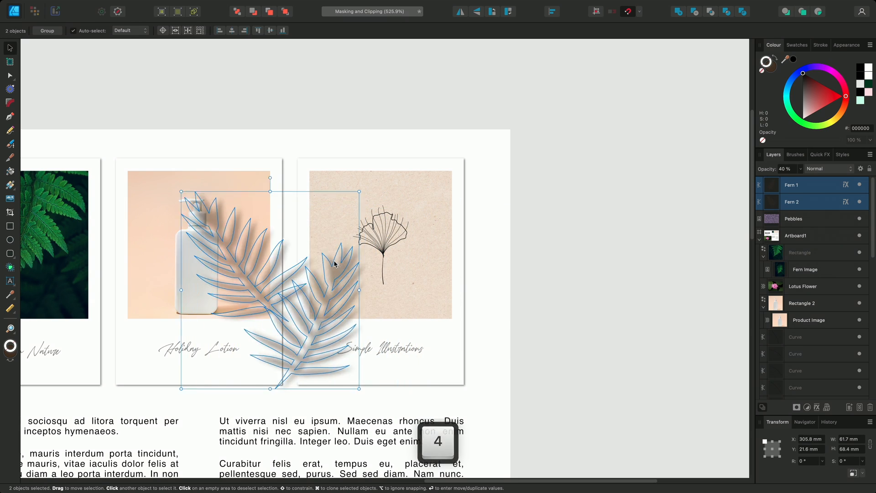
pyautogui.moveTo(333, 263); pyautogui.dragTo(259, 257)
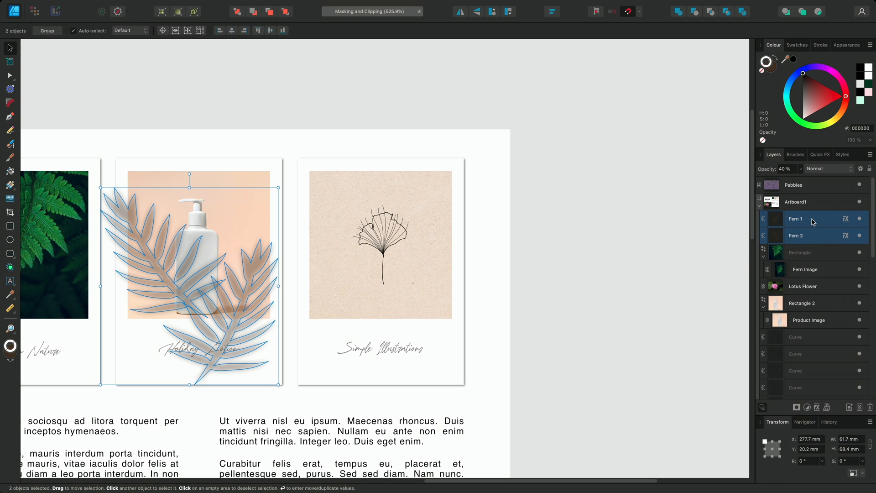
pyautogui.click(807, 303)
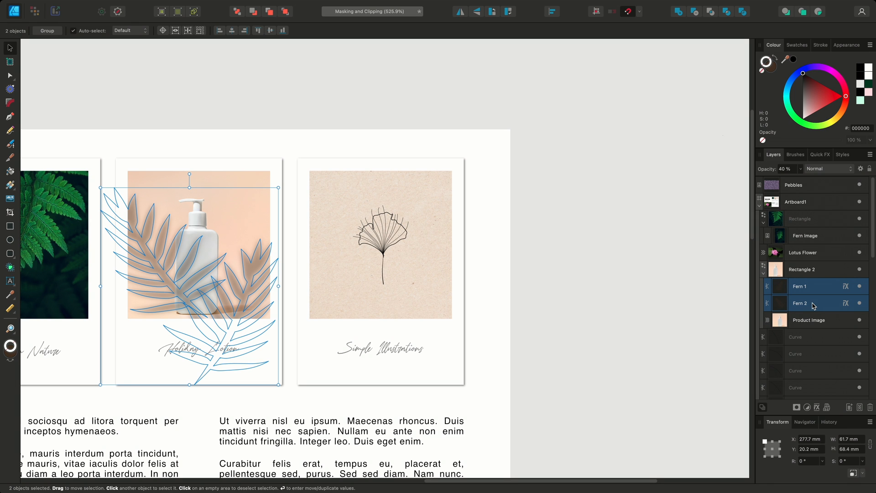
pyautogui.click(827, 168)
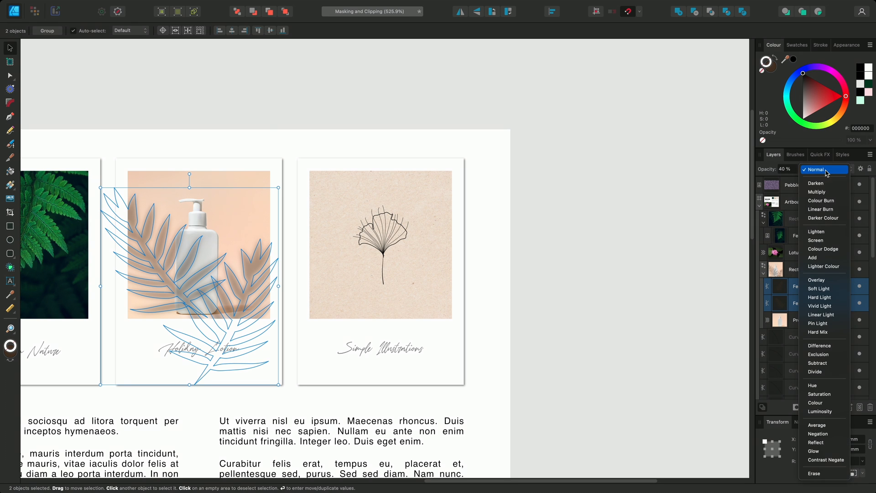
pyautogui.click(816, 192)
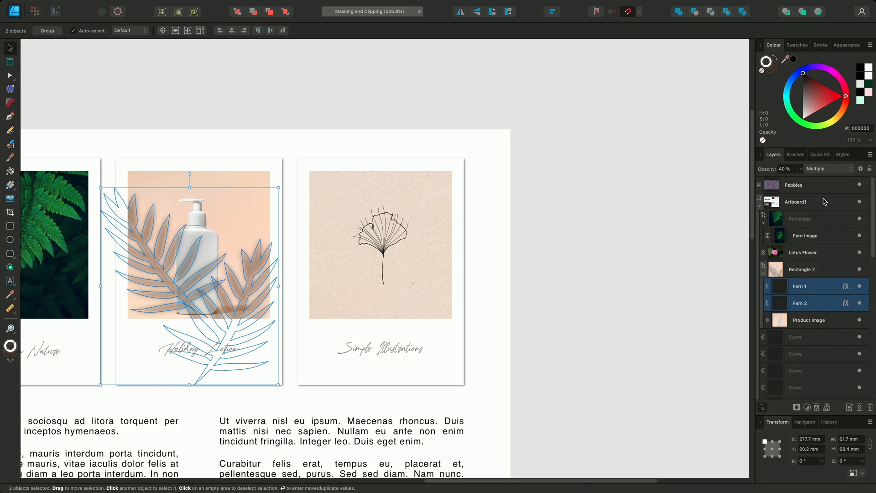
pyautogui.click(575, 241)
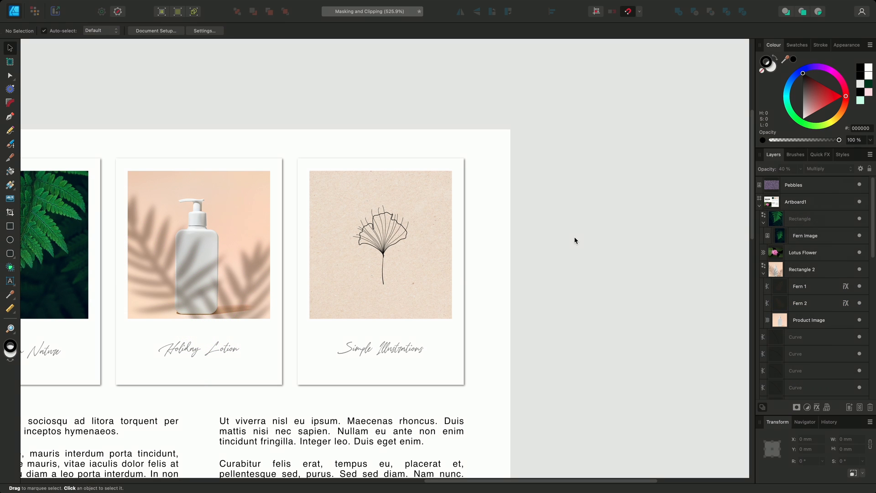
pyautogui.moveTo(216, 265)
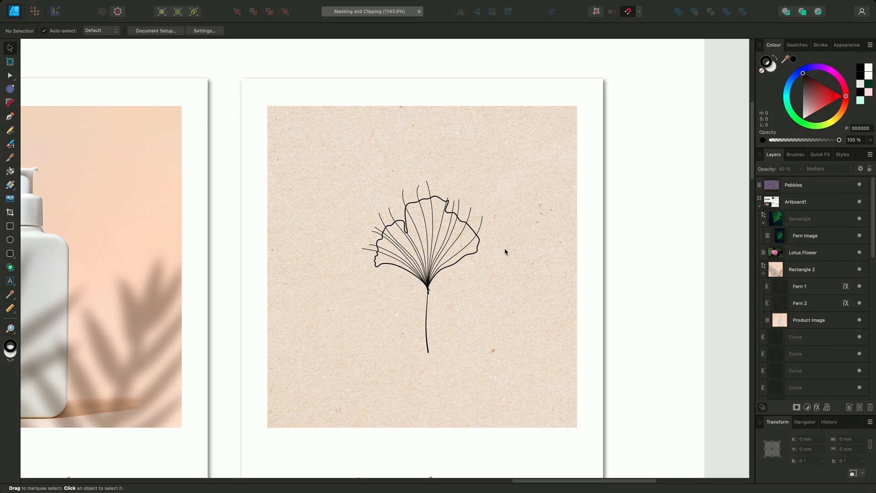
pyautogui.moveTo(381, 216)
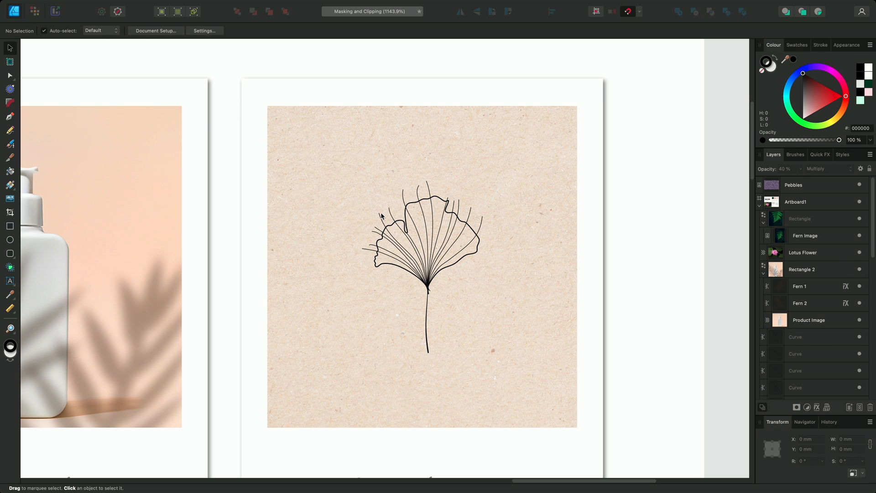
pyautogui.moveTo(490, 234)
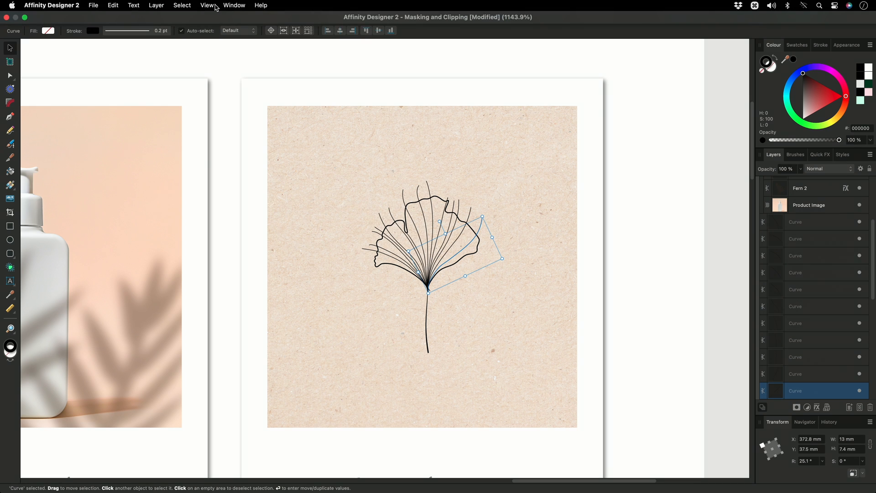
# - Select every ginkgo vein line sharing the same stroke weight using Select Same
pyautogui.click(182, 5)
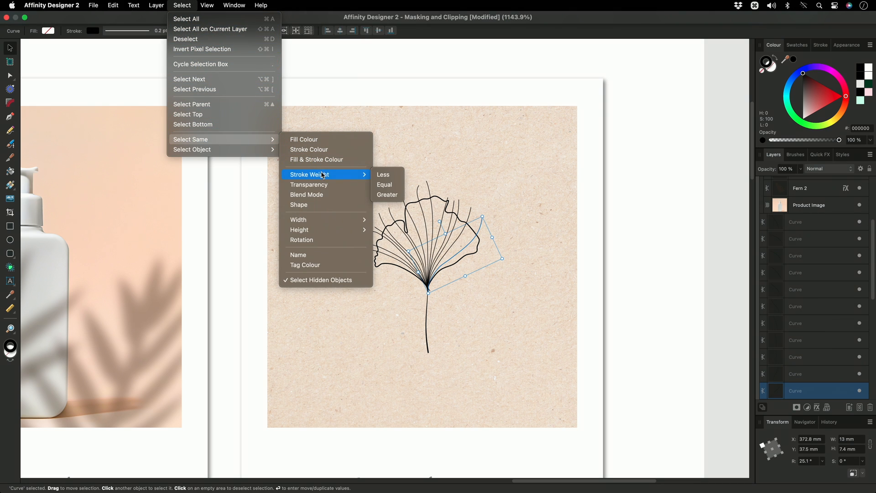
pyautogui.moveTo(384, 185)
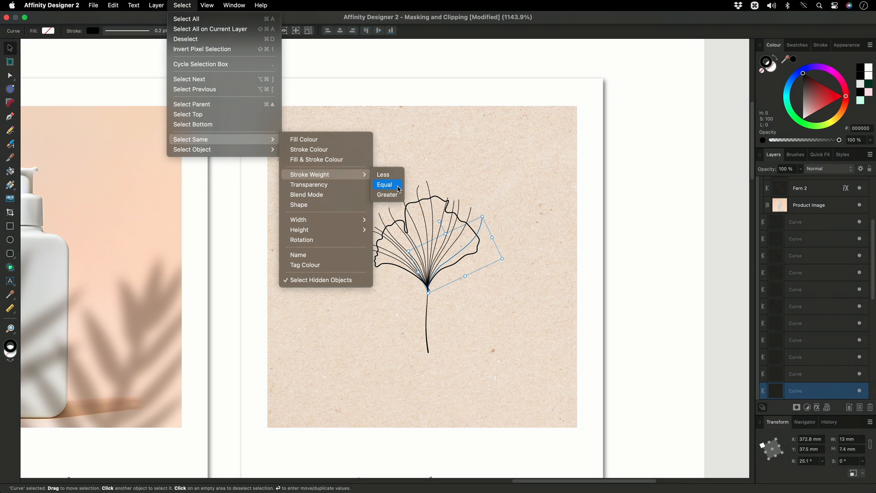
pyautogui.click(384, 184)
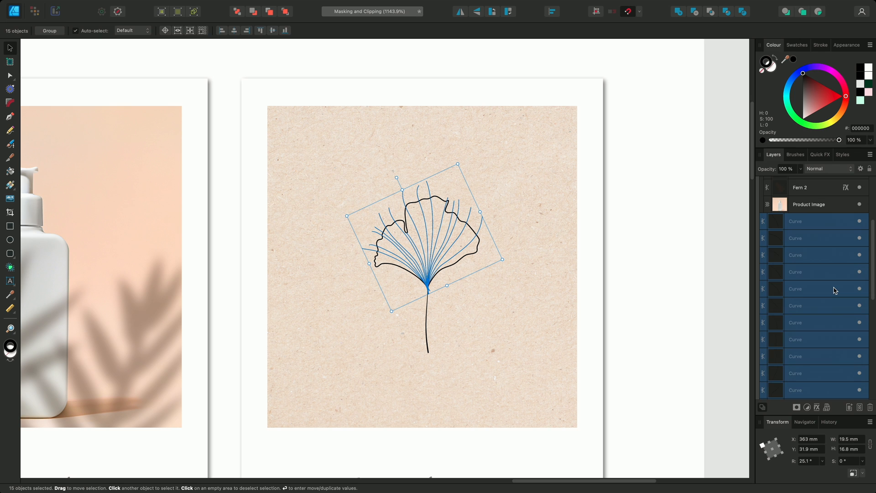
pyautogui.scroll(-3)
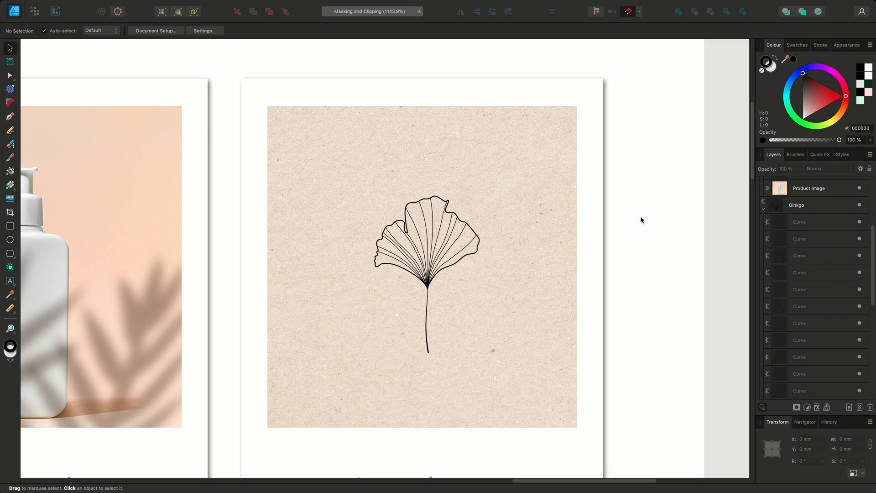
# - Select the Ginkgo leaf outline layer in the Layers panel
pyautogui.click(796, 205)
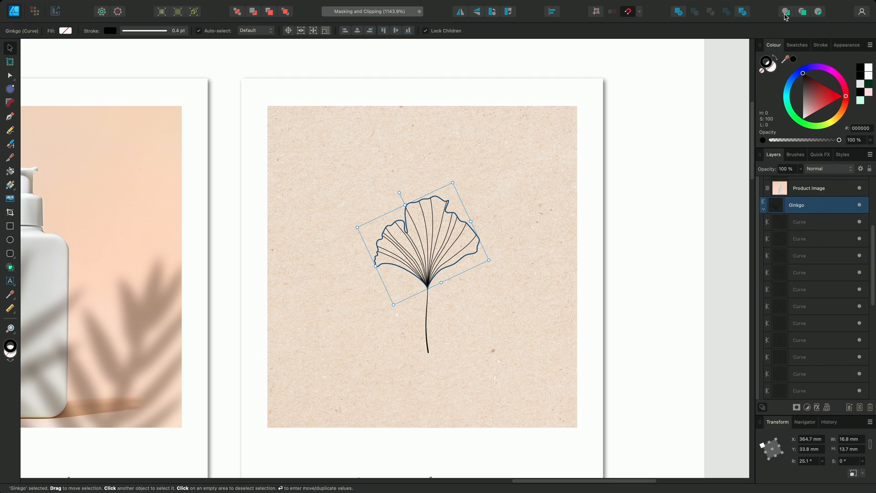
pyautogui.moveTo(818, 12)
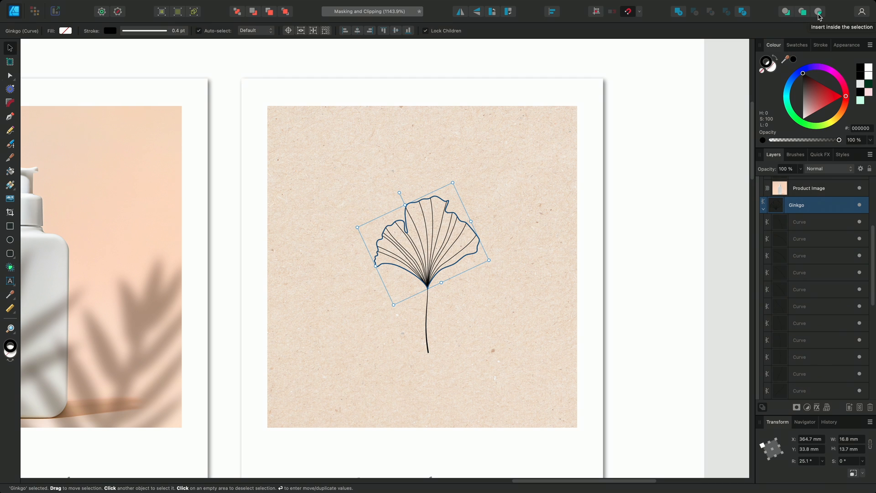
pyautogui.moveTo(833, 95)
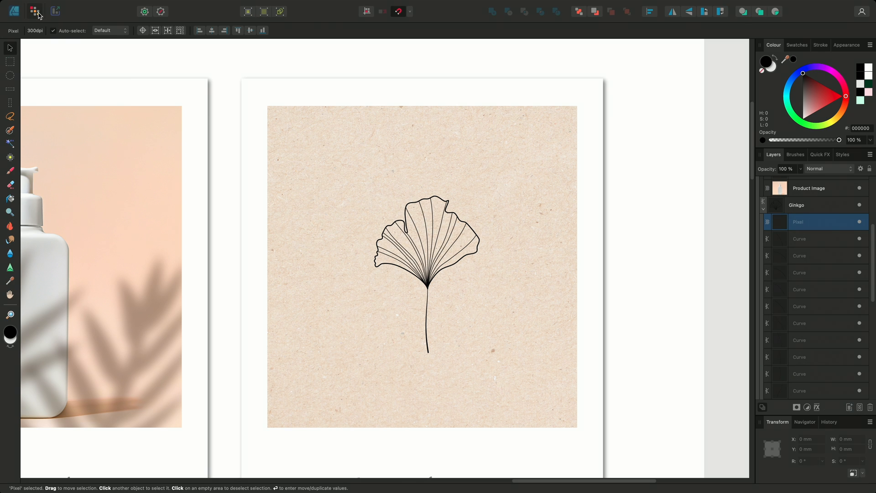
# - Paint the leaf base with a black 64 px Round Soft Brush at 20% opacity
pyautogui.click(10, 171)
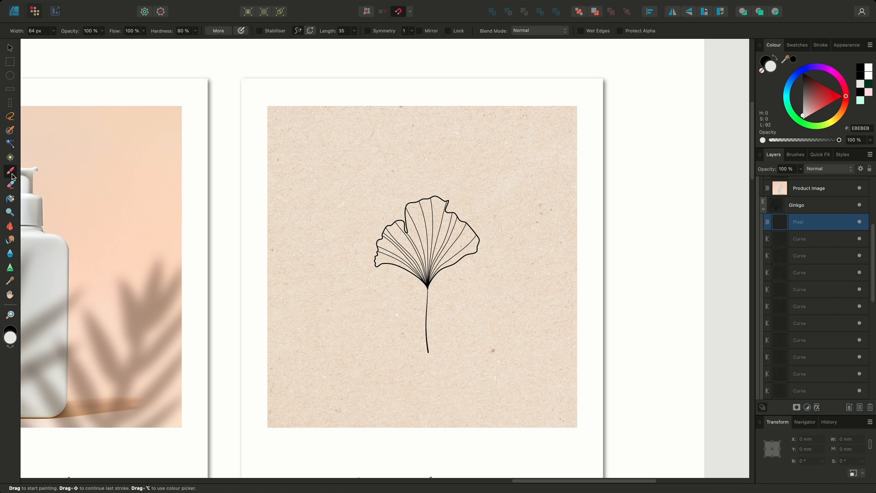
pyautogui.click(794, 154)
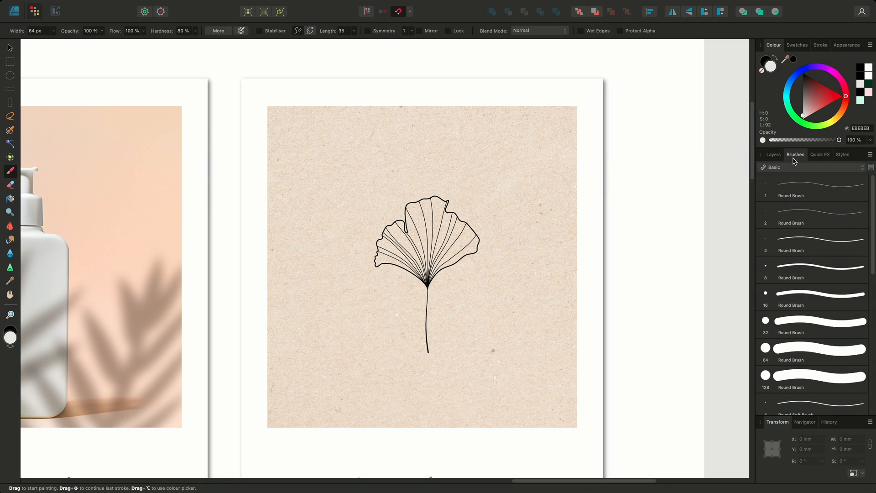
pyautogui.scroll(-3)
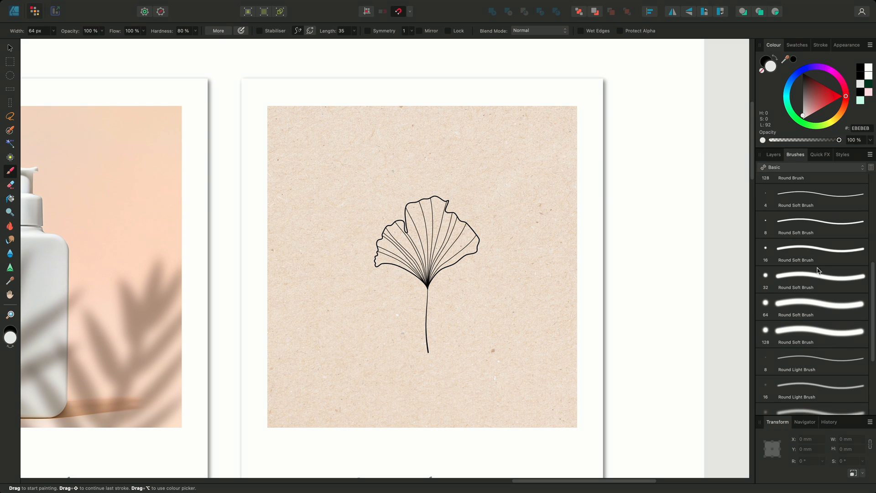
pyautogui.click(810, 306)
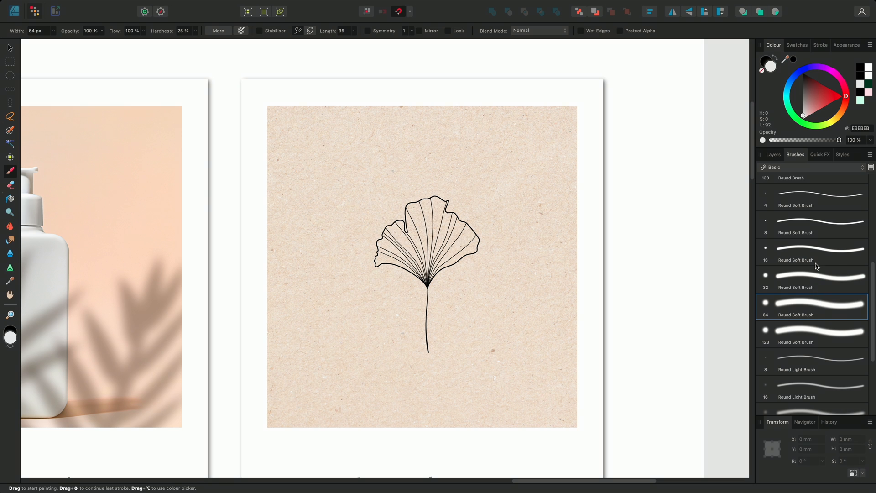
pyautogui.click(762, 62)
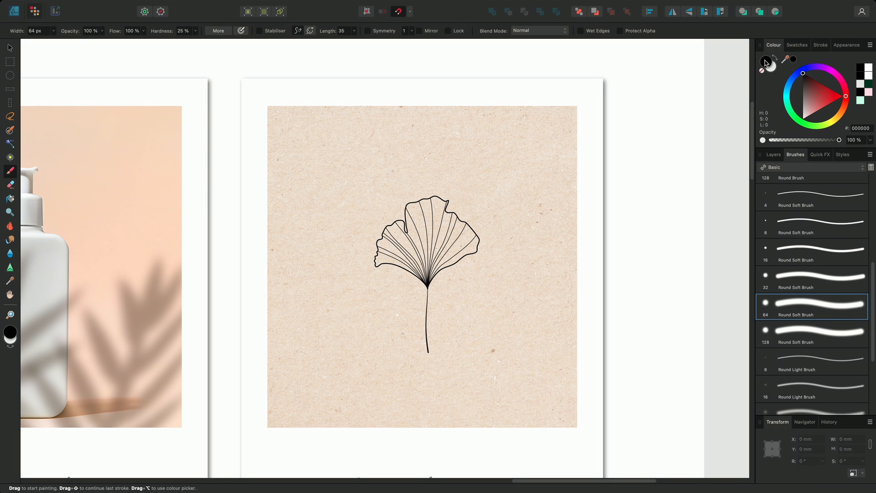
pyautogui.press('2')
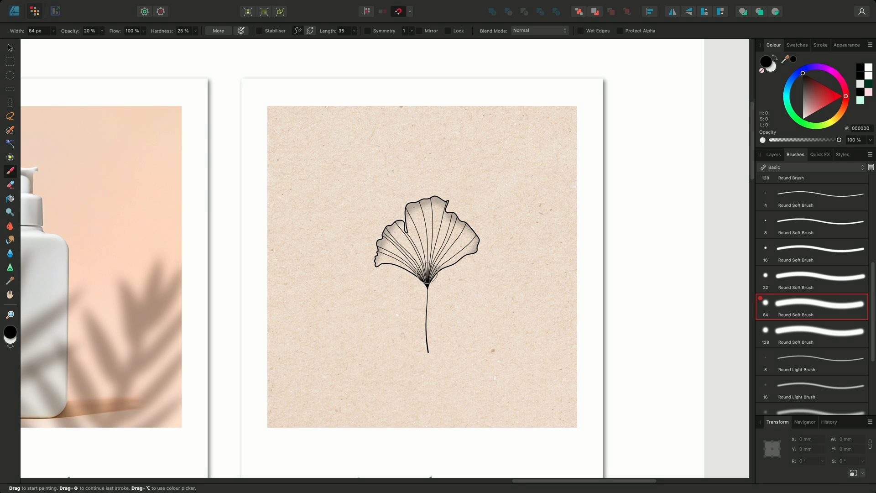
pyautogui.moveTo(641, 229)
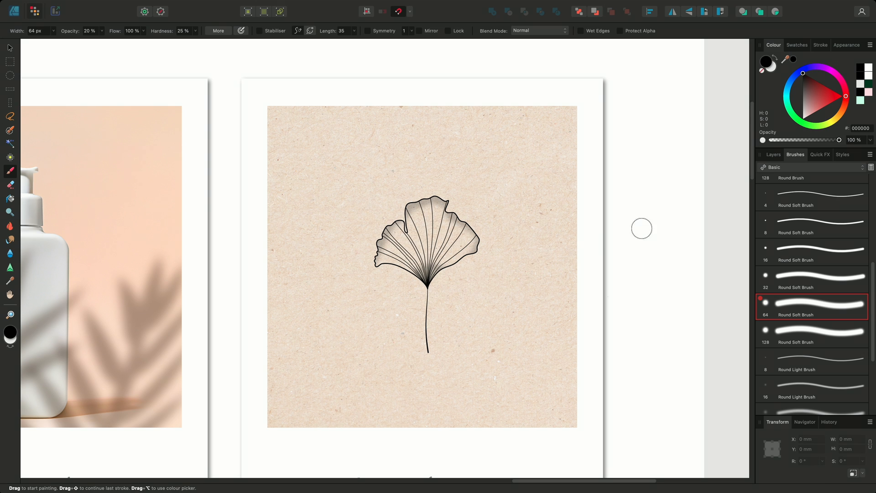
pyautogui.click(774, 154)
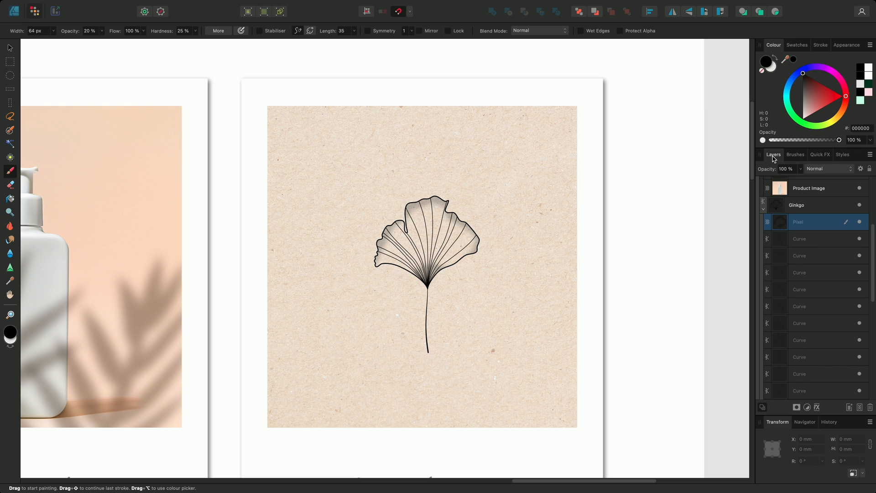
# - Alt-click the Pixel layer to view the painted shading on its own
pyautogui.press('alt')
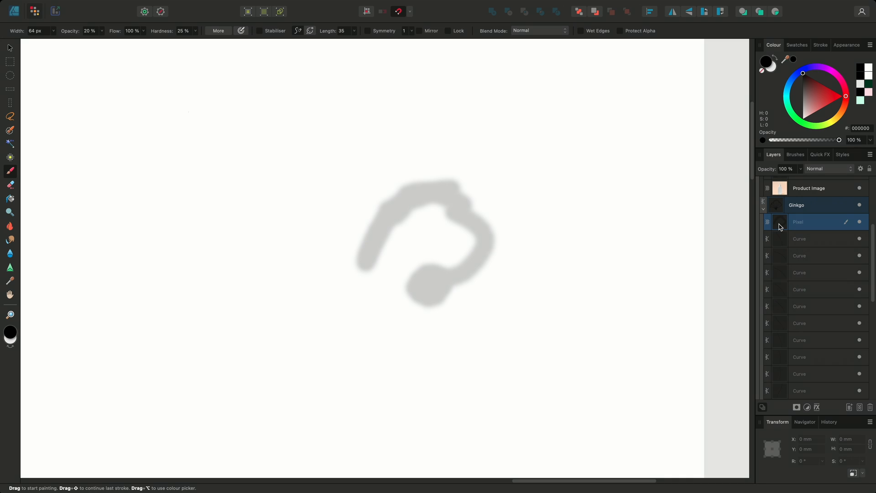
pyautogui.moveTo(789, 241)
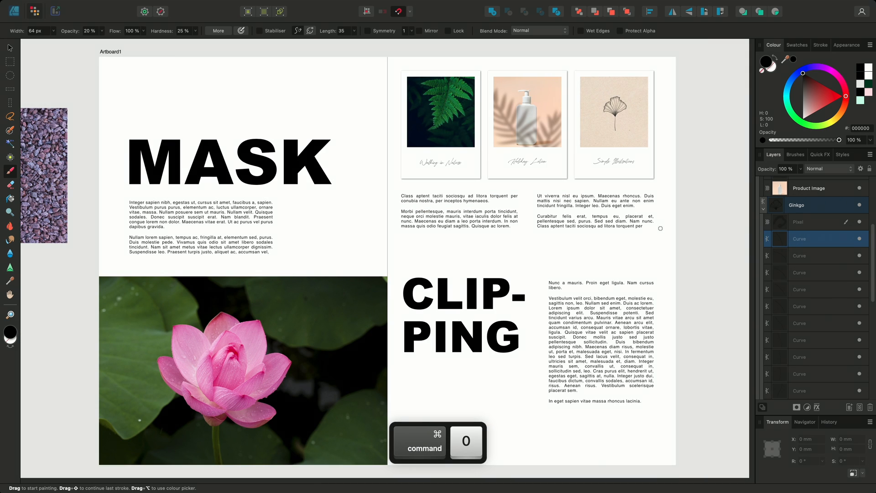
# - Zoom to fit the whole spread and prepare the Lotus Flower layer for selection painting
pyautogui.press('cmd+0')
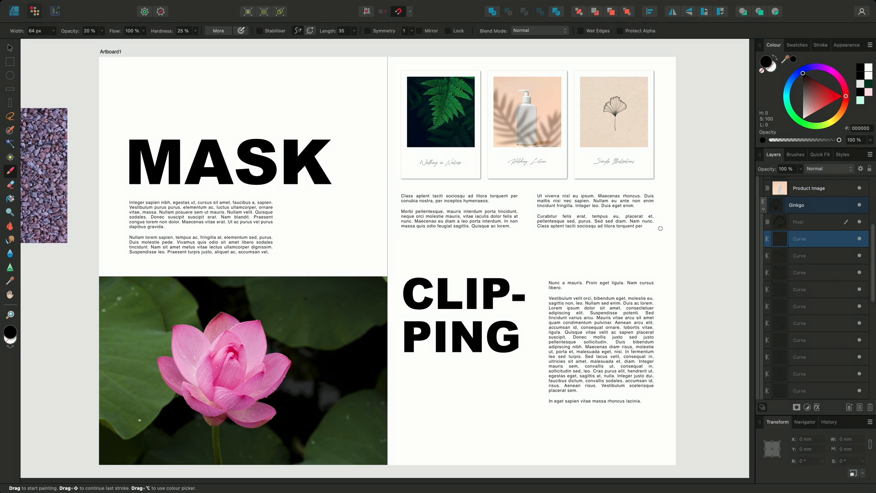
pyautogui.press('alt')
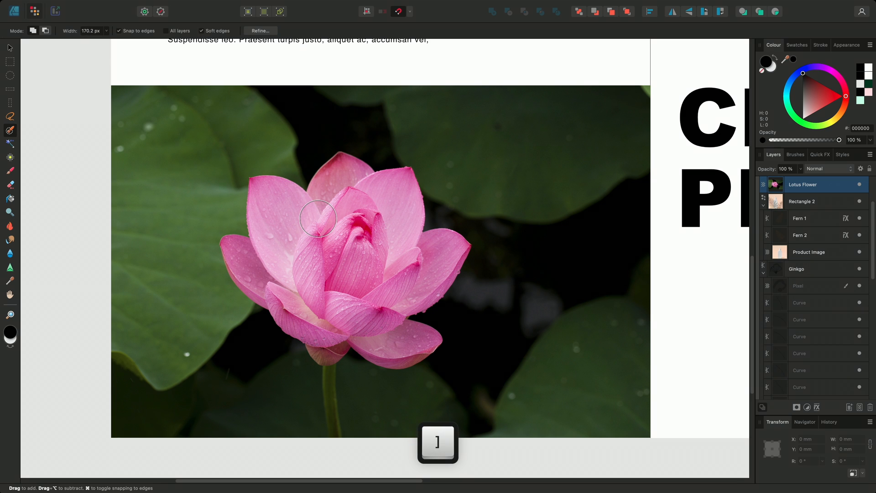
# - Paint a selection over the lotus's upper, left and lower petals, shrinking the brush for edges
pyautogui.moveTo(318, 218); pyautogui.dragTo(341, 212)
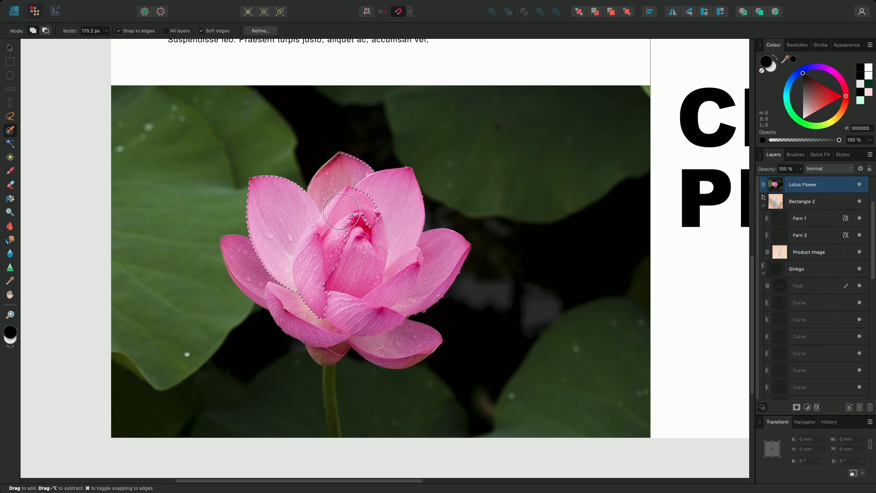
pyautogui.moveTo(341, 212); pyautogui.dragTo(282, 287)
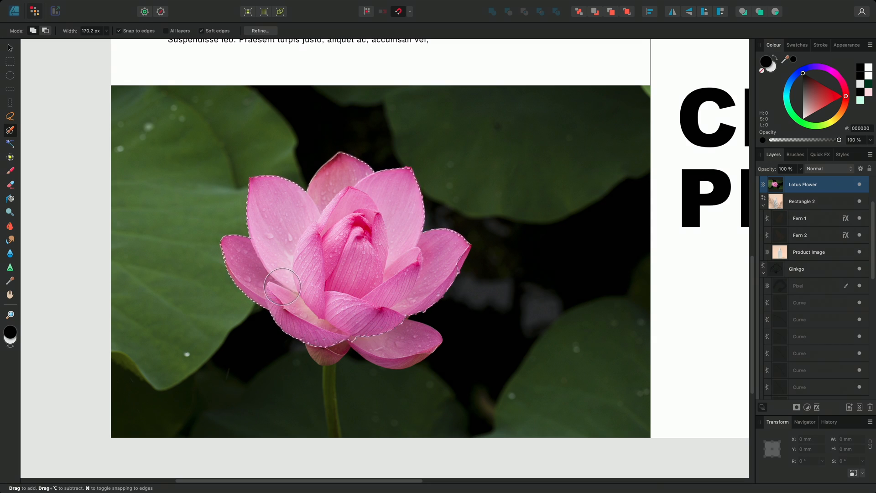
pyautogui.moveTo(282, 286); pyautogui.dragTo(391, 321)
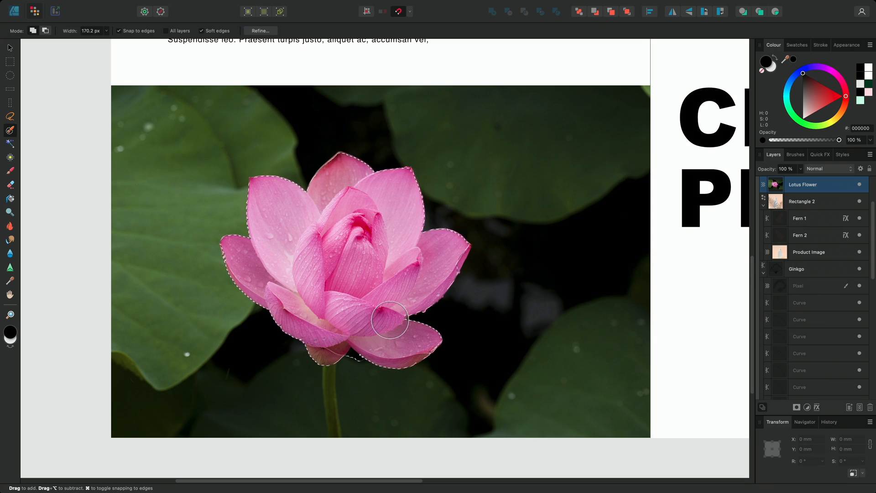
pyautogui.press('[')
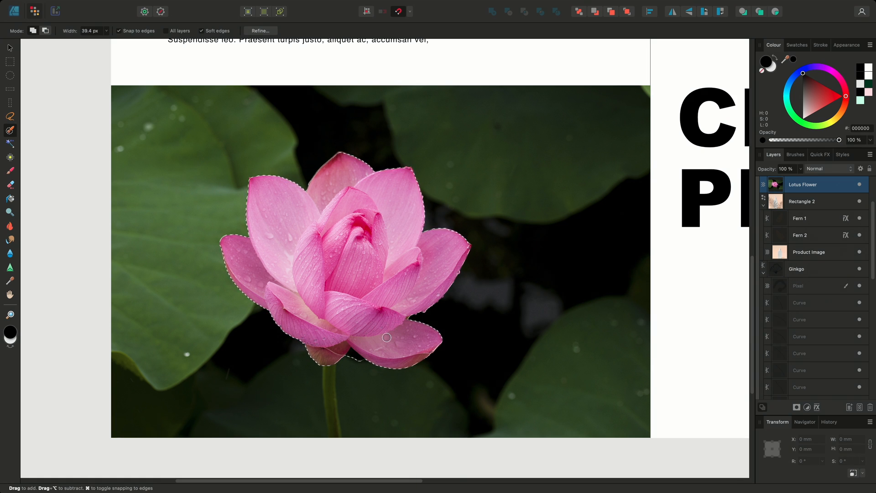
pyautogui.moveTo(355, 360)
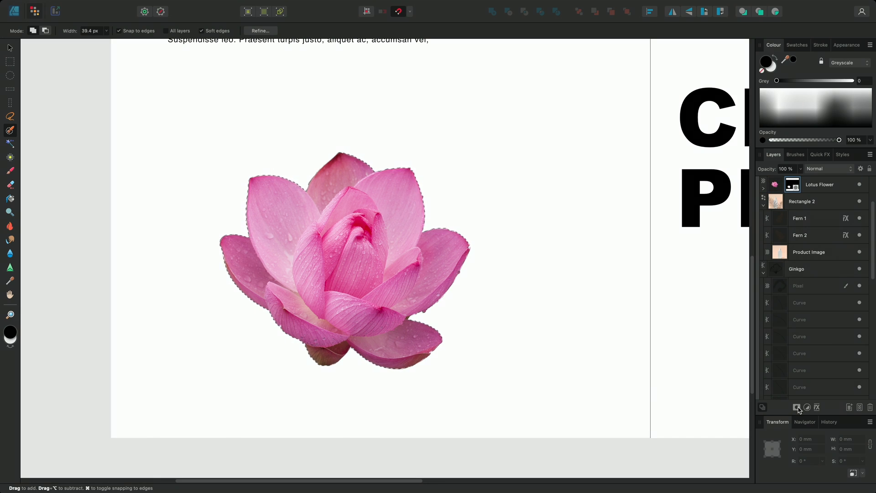
# - Deselect, then isolate the lotus mask to show it as a white flower silhouette
pyautogui.press('cmd+d')
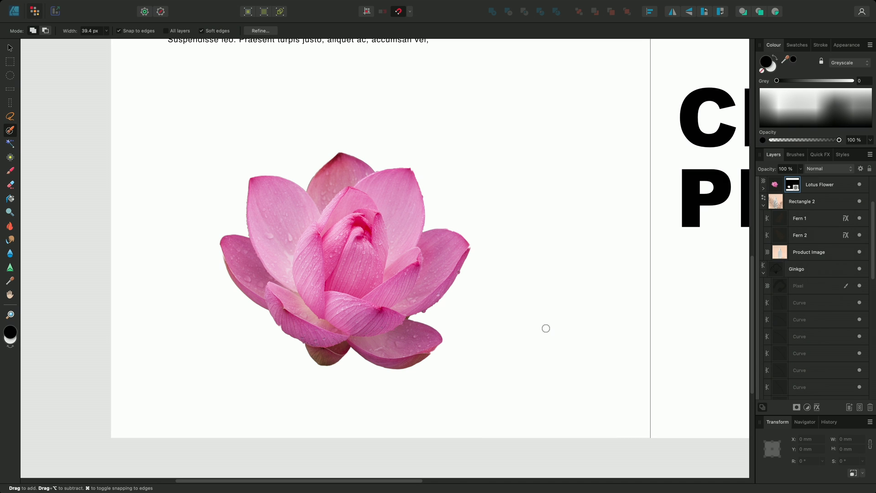
pyautogui.click(764, 189)
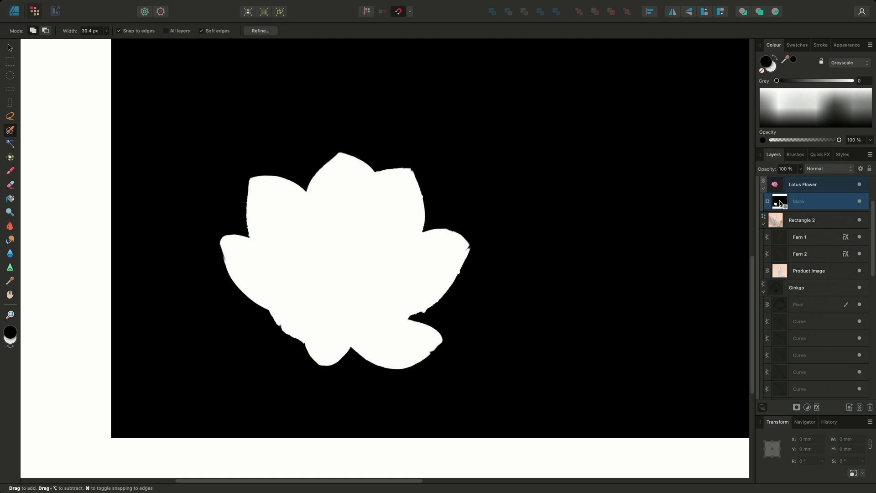
pyautogui.moveTo(348, 251)
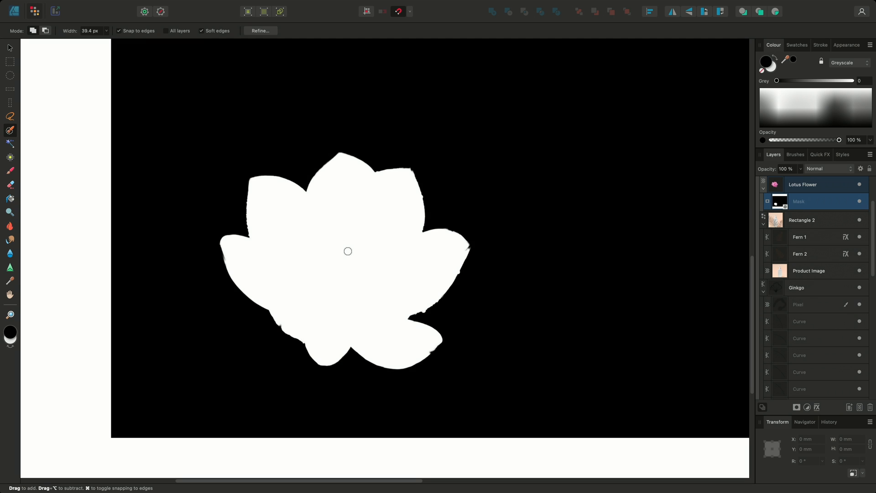
pyautogui.moveTo(435, 185)
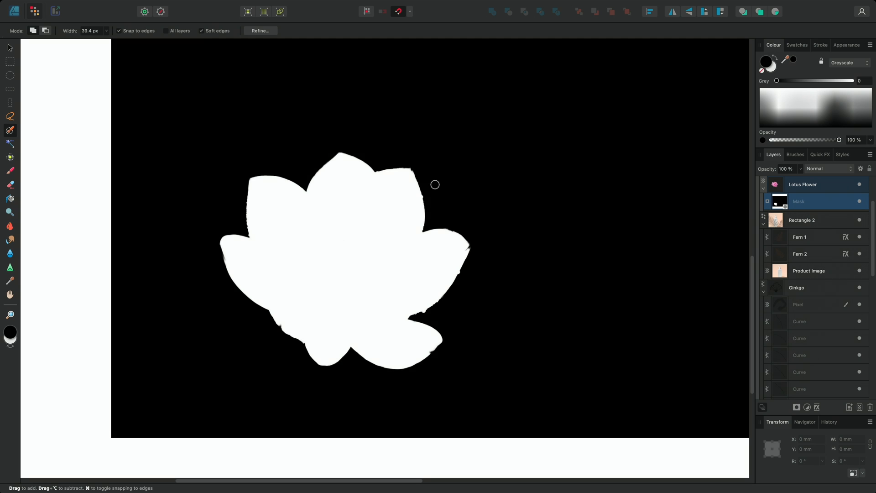
pyautogui.moveTo(521, 263)
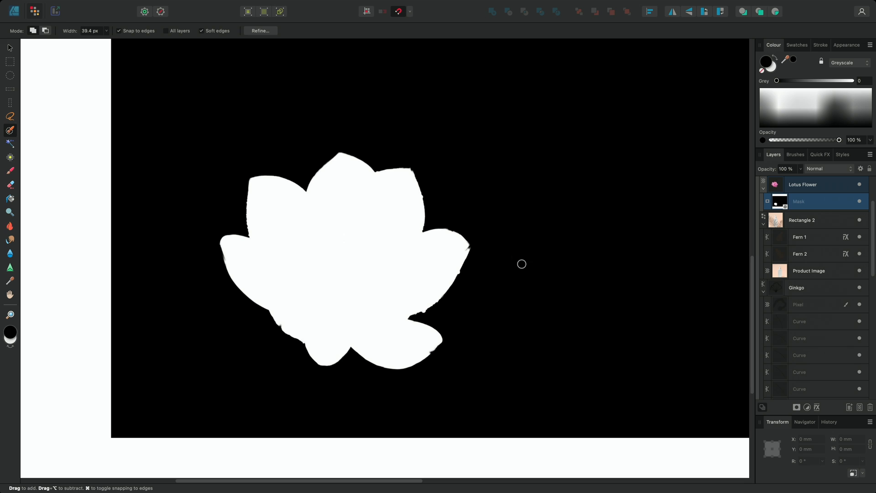
pyautogui.moveTo(533, 263)
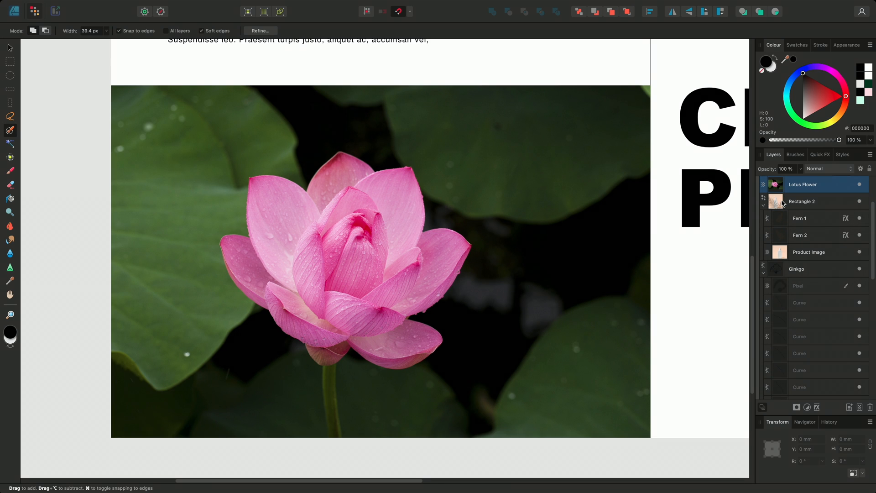
# - Choose the Dry Media Round Chalk paint brush with pure red colour
pyautogui.click(9, 48)
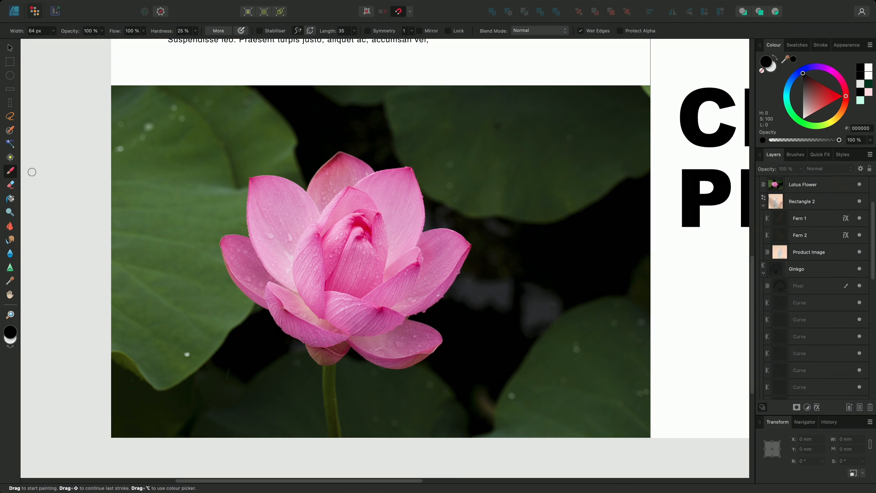
pyautogui.click(794, 154)
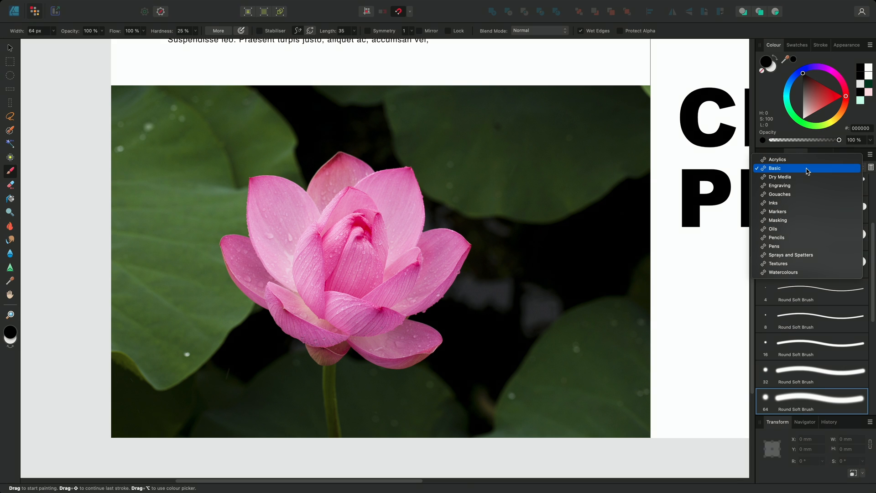
pyautogui.click(780, 176)
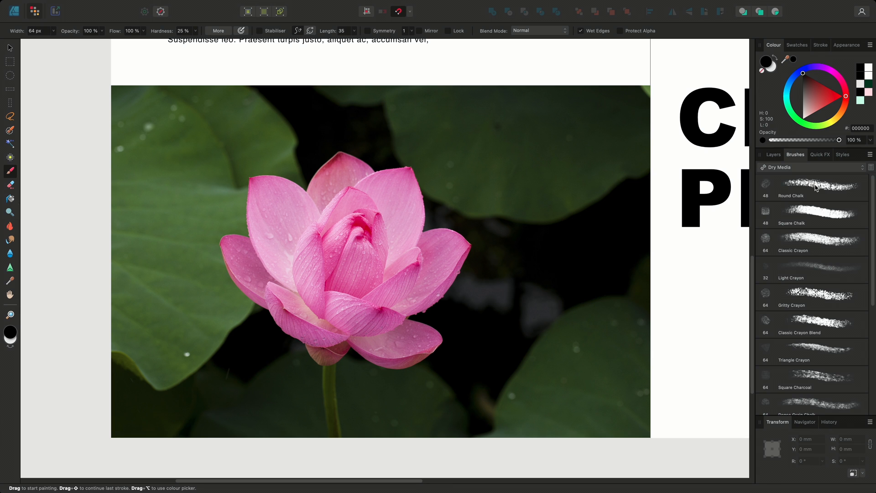
pyautogui.click(810, 187)
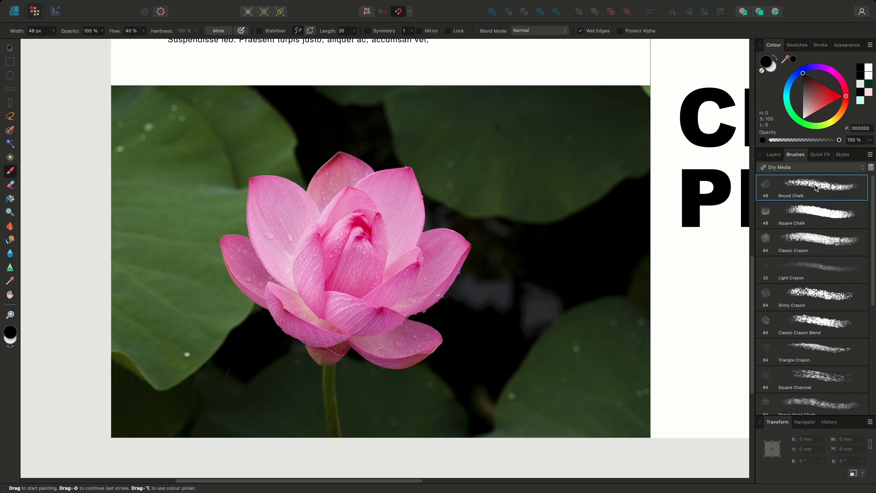
pyautogui.moveTo(816, 182)
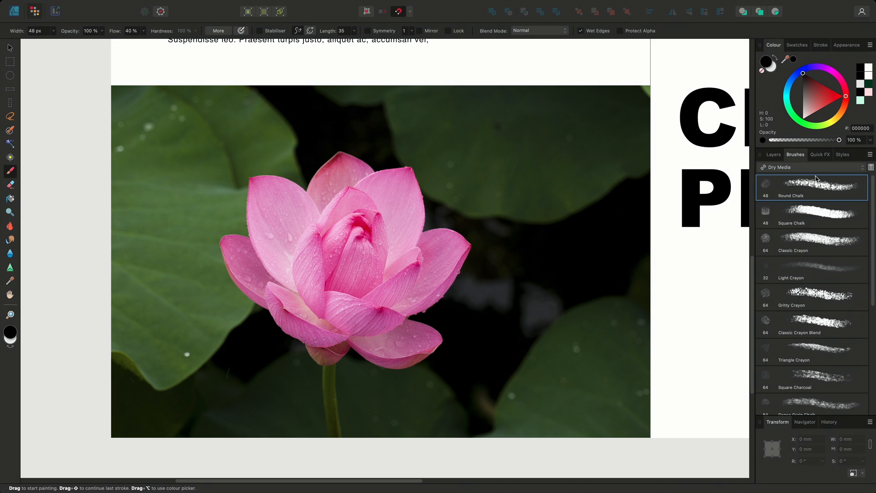
pyautogui.click(843, 96)
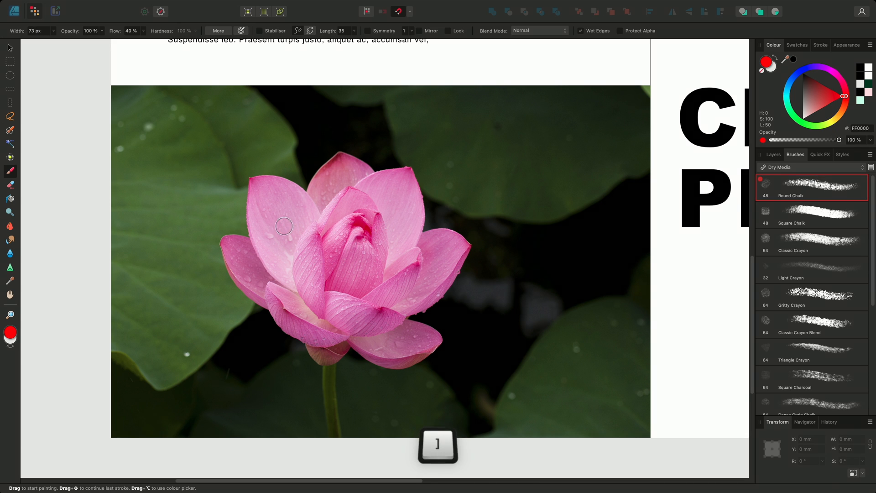
# - Paint red chalk strokes across the lotus flower from left to right
pyautogui.moveTo(284, 226); pyautogui.dragTo(211, 265)
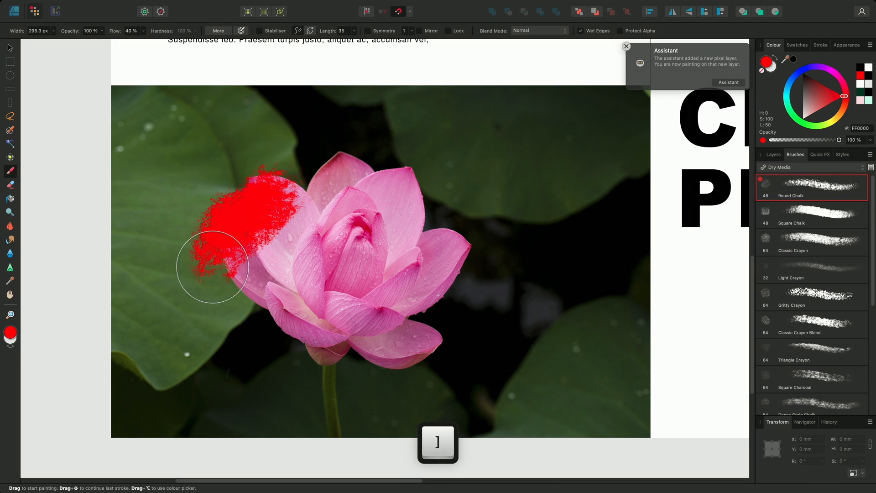
pyautogui.moveTo(212, 265); pyautogui.dragTo(381, 282)
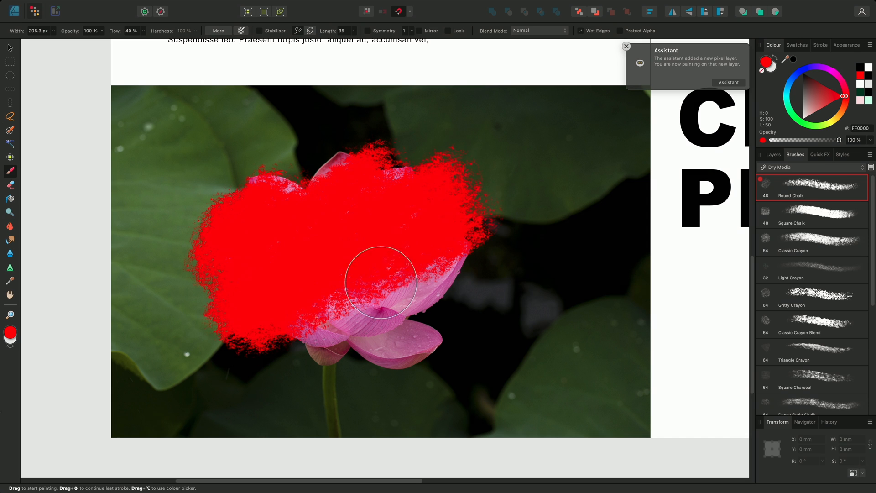
pyautogui.moveTo(380, 282); pyautogui.dragTo(514, 322)
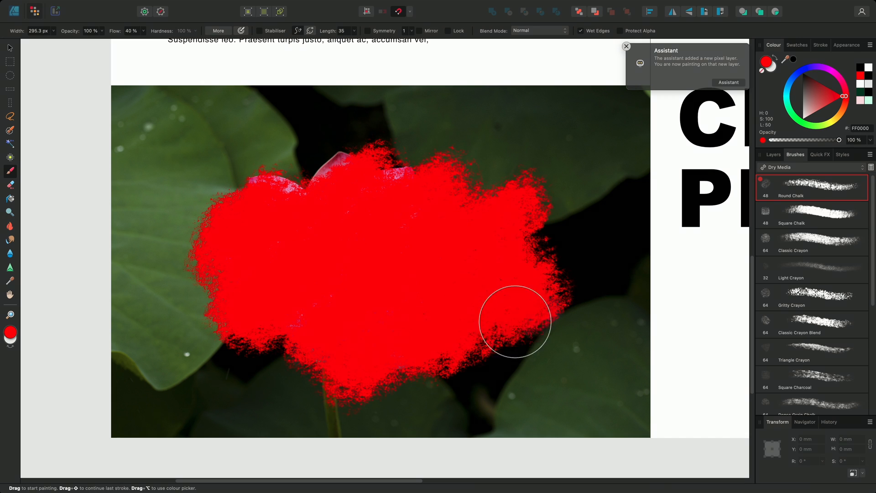
pyautogui.click(773, 154)
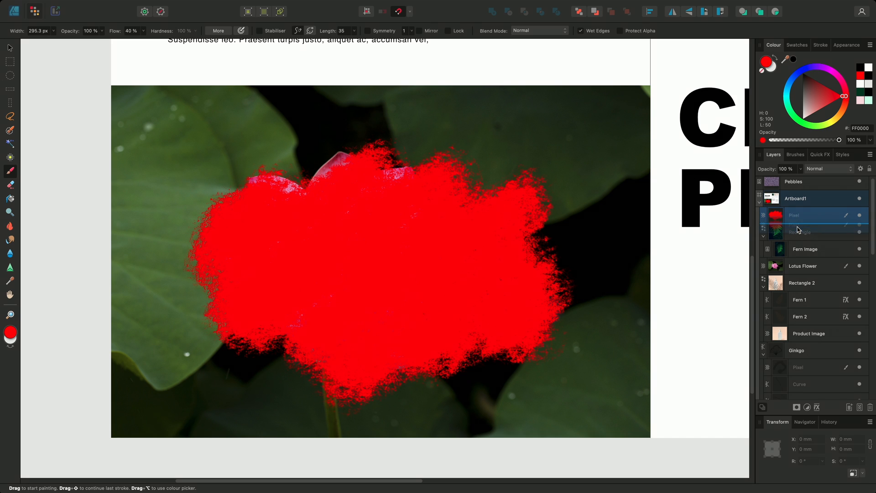
# - Nest the red chalk layer as the lotus photo's mask and erase patches at the upper-left edge
pyautogui.click(803, 265)
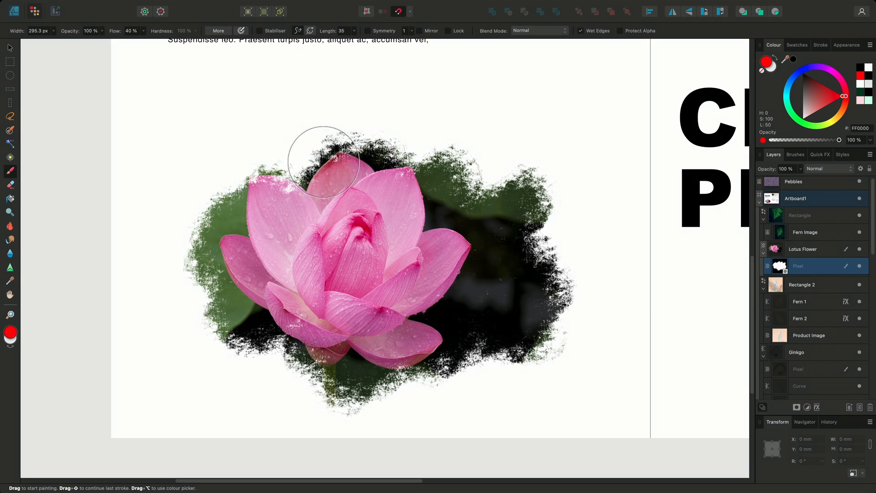
pyautogui.moveTo(323, 162); pyautogui.dragTo(212, 201)
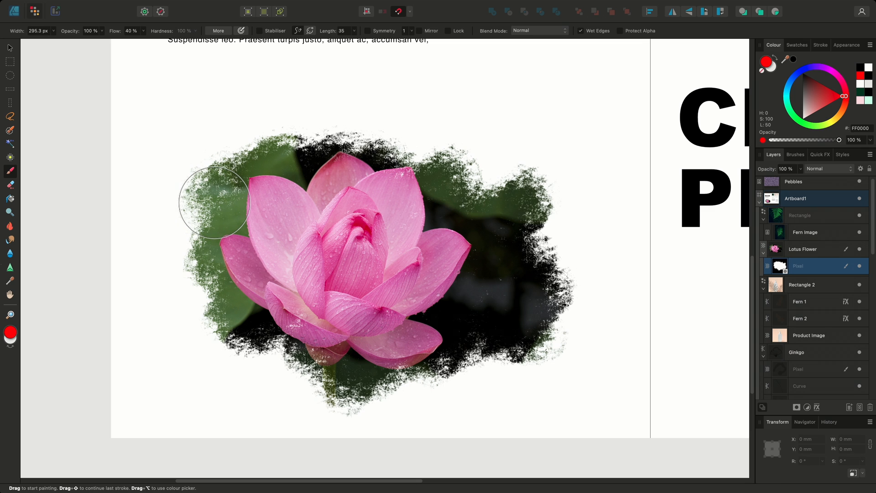
pyautogui.press('e')
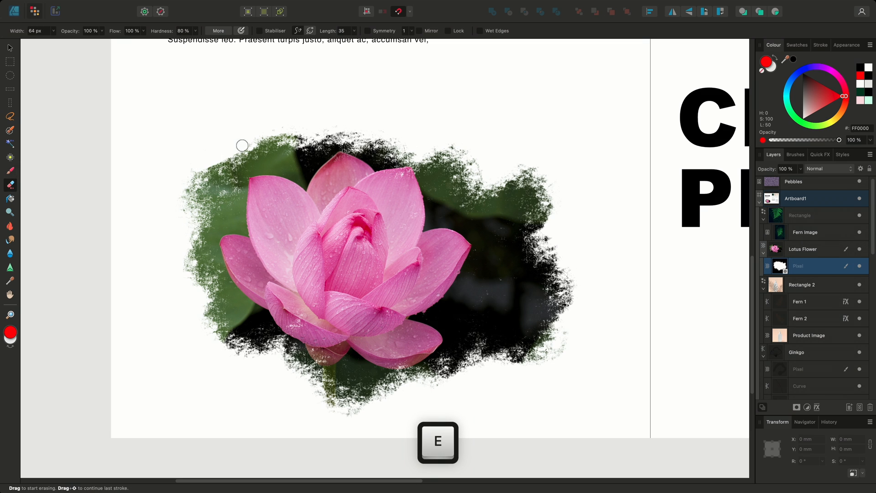
pyautogui.moveTo(241, 145); pyautogui.dragTo(286, 187)
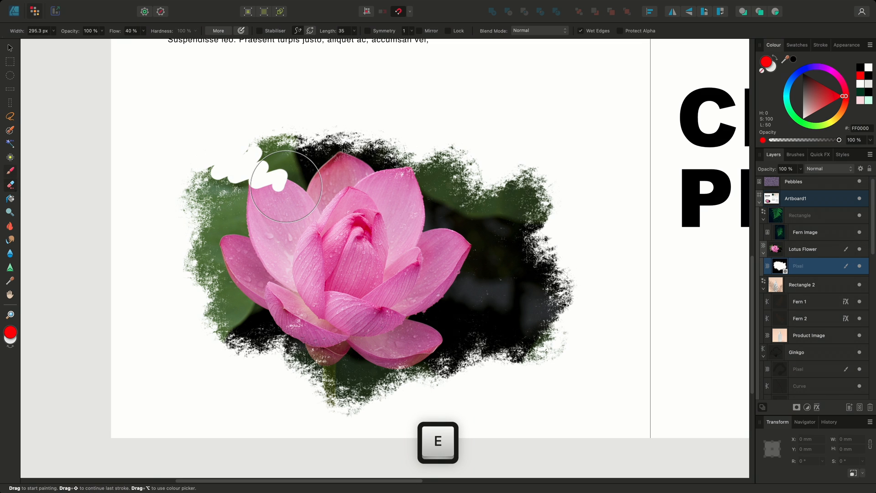
pyautogui.press('e')
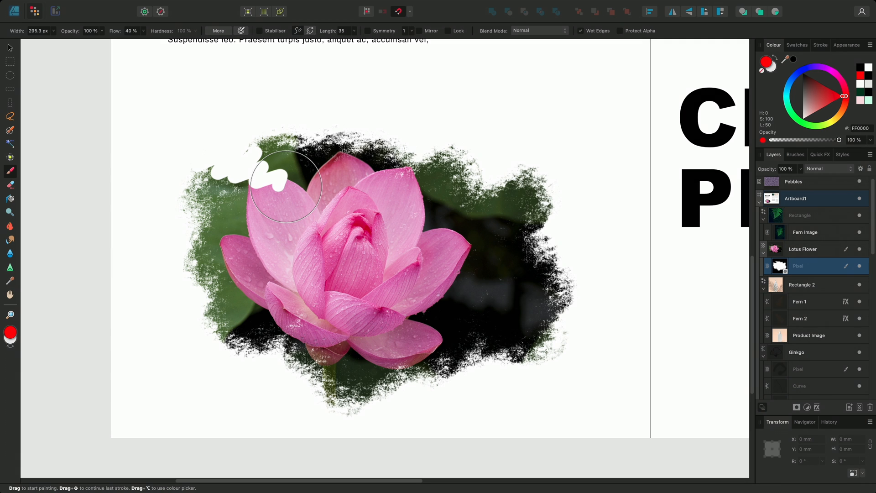
pyautogui.moveTo(285, 186)
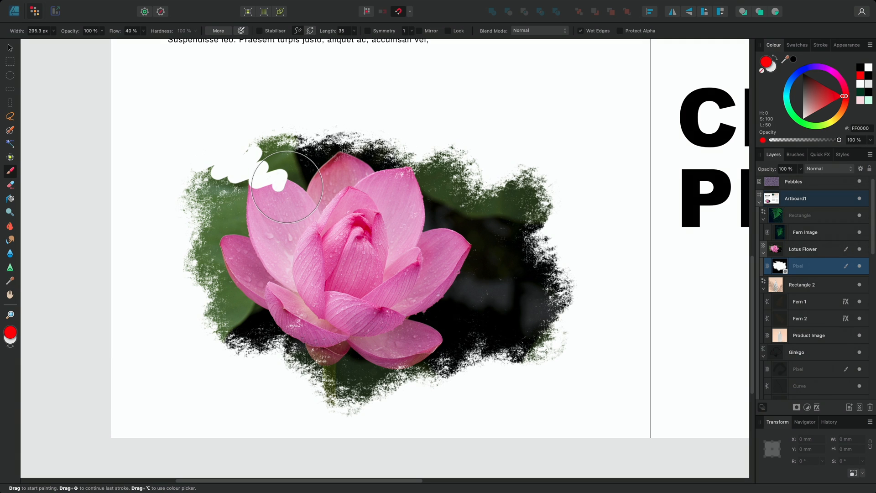
# - Delete the chalk mask and add a Black and White adjustment to the lotus photo
pyautogui.press('delete')
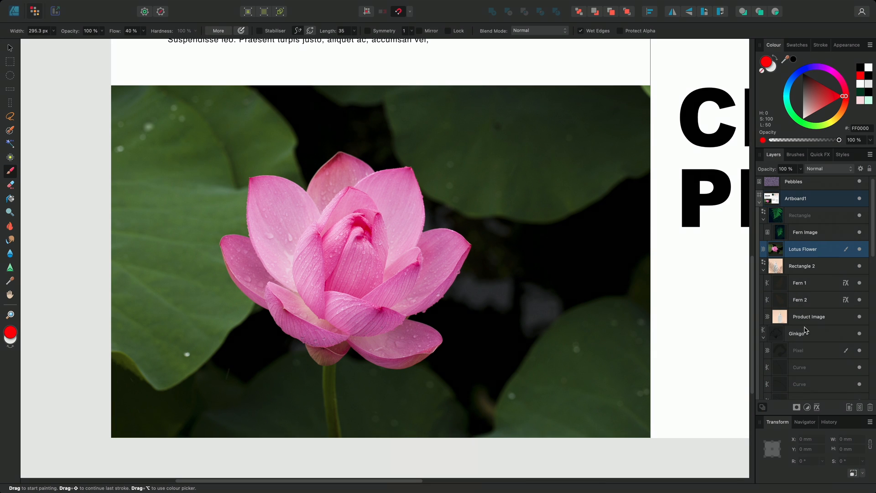
pyautogui.click(806, 407)
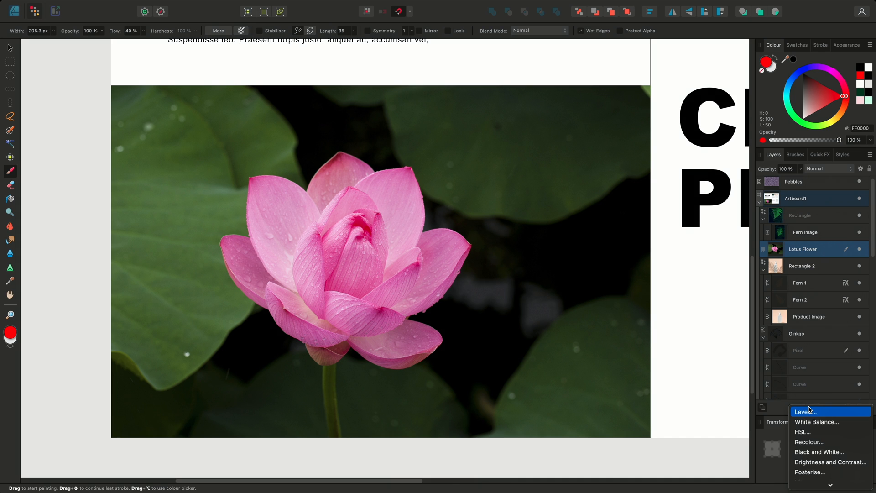
pyautogui.moveTo(819, 452)
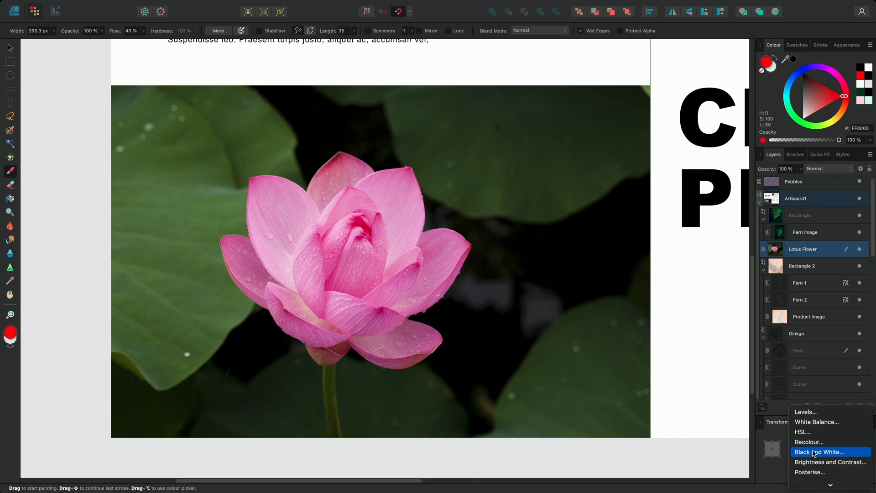
pyautogui.click(817, 452)
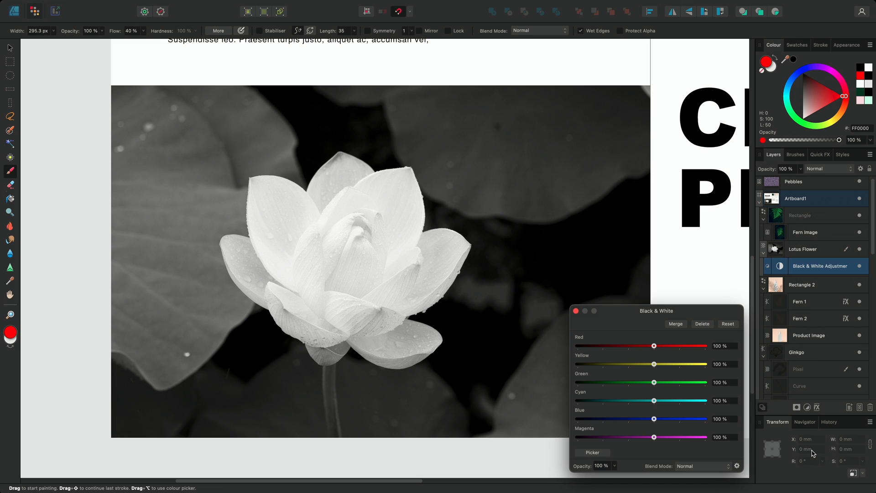
pyautogui.moveTo(806, 122)
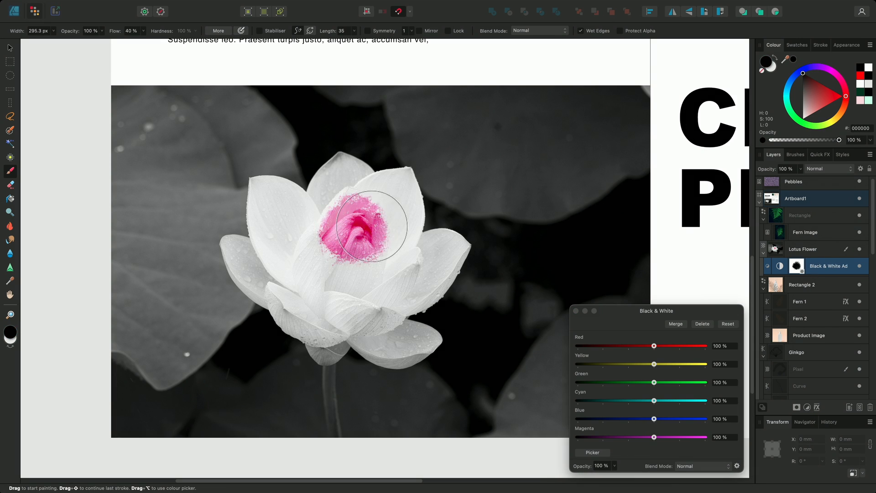
# - Paint colour back into the flower's centre and petals, then fit the spread to view
pyautogui.moveTo(363, 227); pyautogui.dragTo(389, 184)
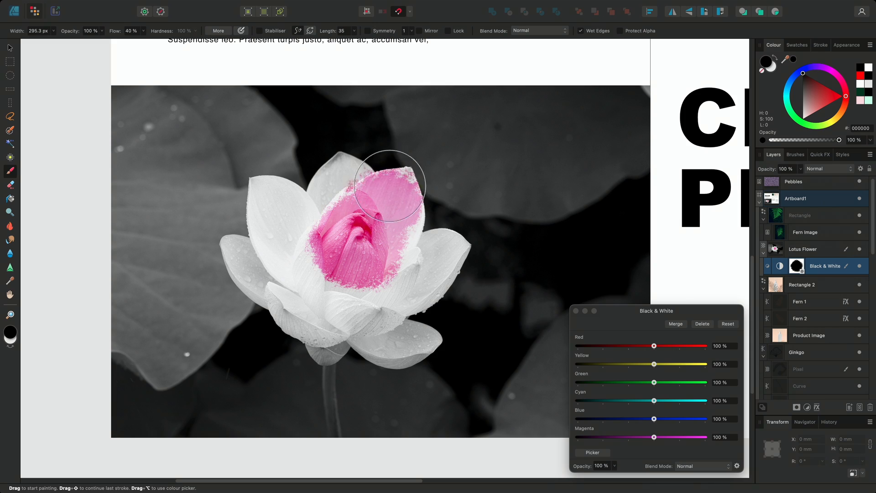
pyautogui.moveTo(386, 184); pyautogui.dragTo(304, 327)
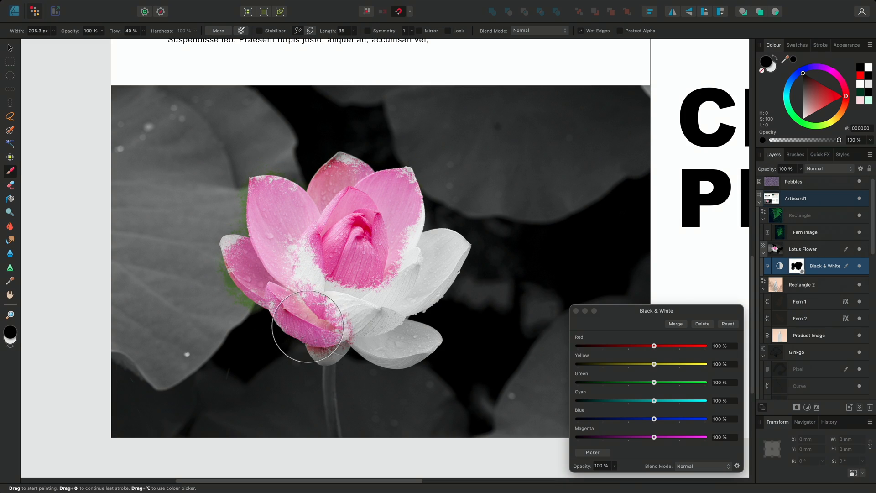
pyautogui.moveTo(306, 330); pyautogui.dragTo(305, 264)
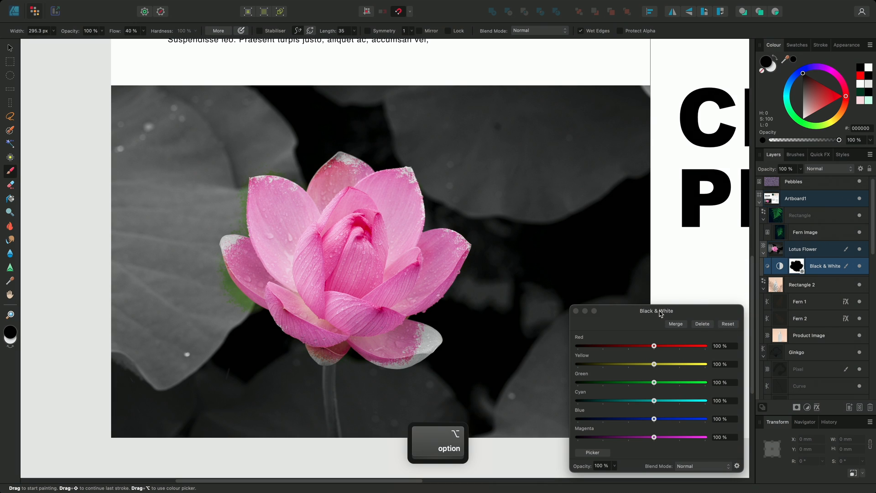
pyautogui.press('cmd+0')
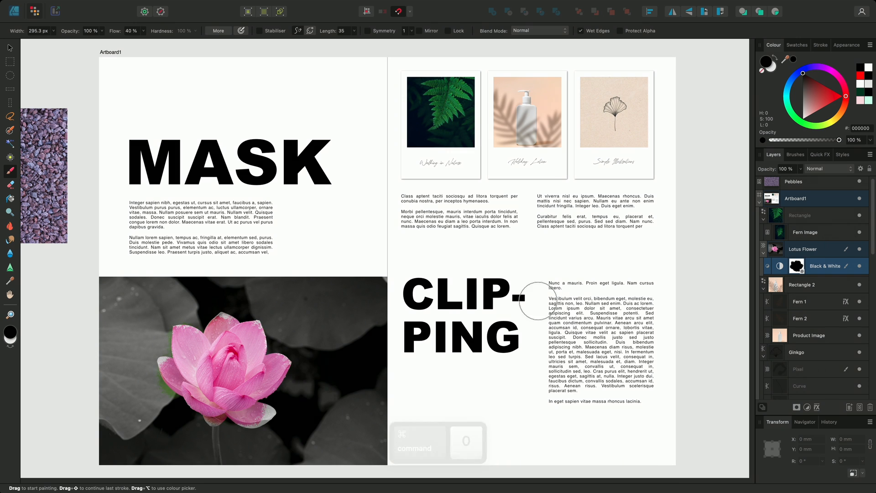
# - Move the pebble photo onto the left page and duplicate it
pyautogui.click(10, 48)
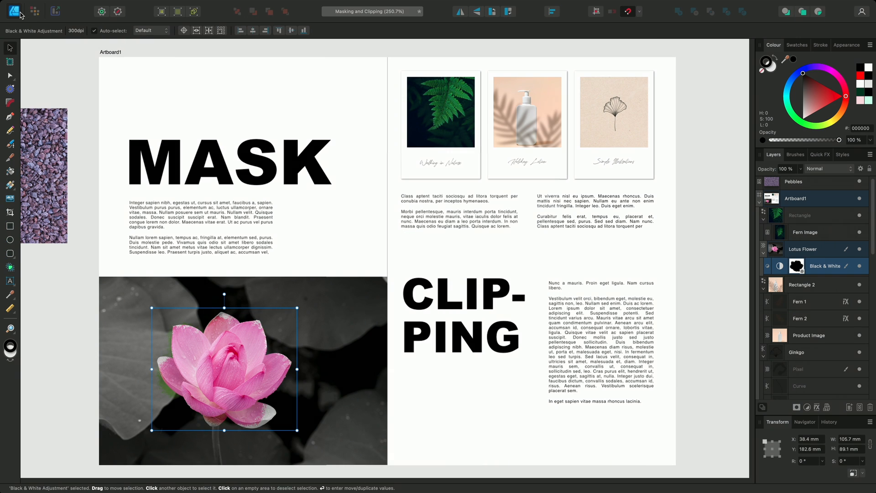
pyautogui.click(279, 218)
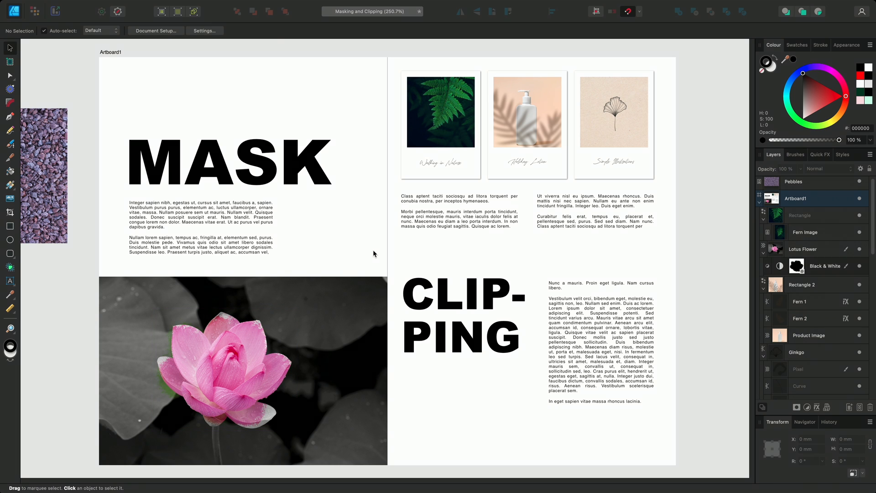
pyautogui.moveTo(309, 252)
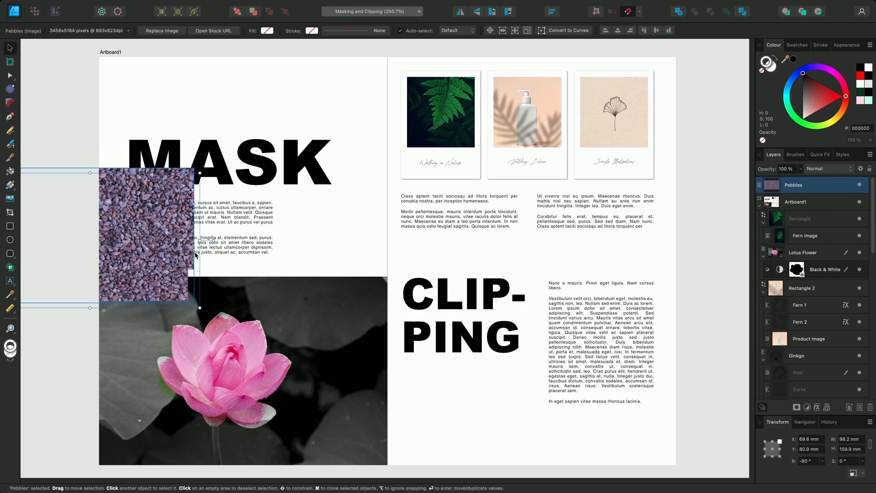
pyautogui.moveTo(145, 234); pyautogui.dragTo(242, 269)
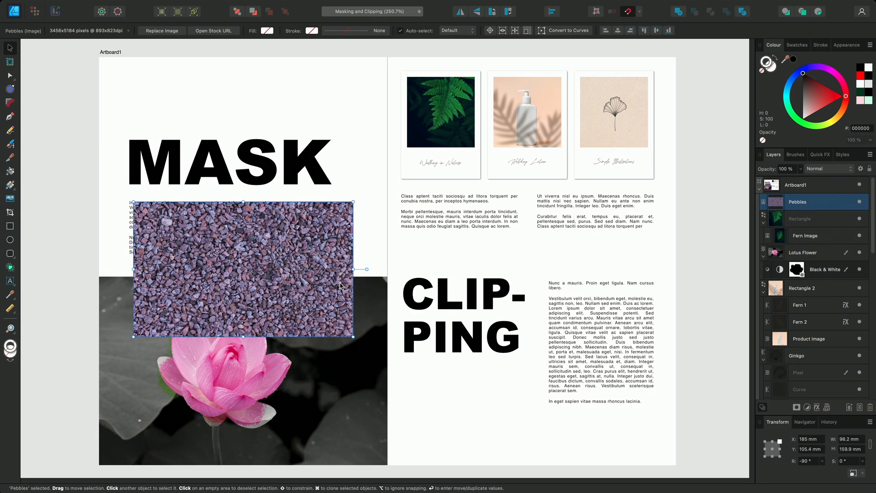
pyautogui.press('cmd+j')
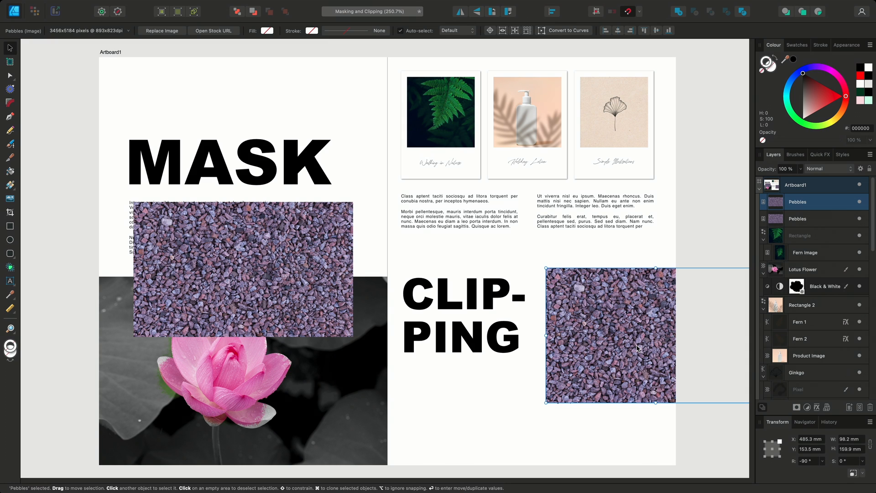
# - Position a pebble photo over the word MASK
pyautogui.moveTo(610, 335); pyautogui.dragTo(224, 229)
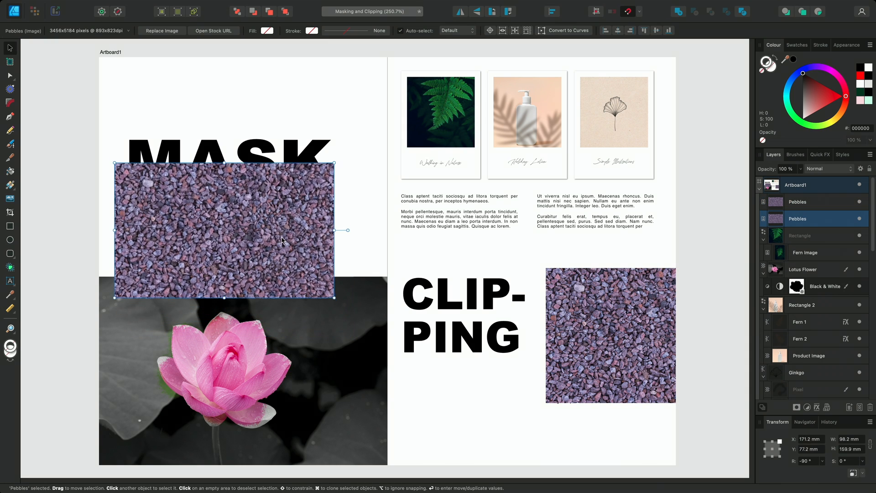
pyautogui.moveTo(223, 229); pyautogui.dragTo(223, 167)
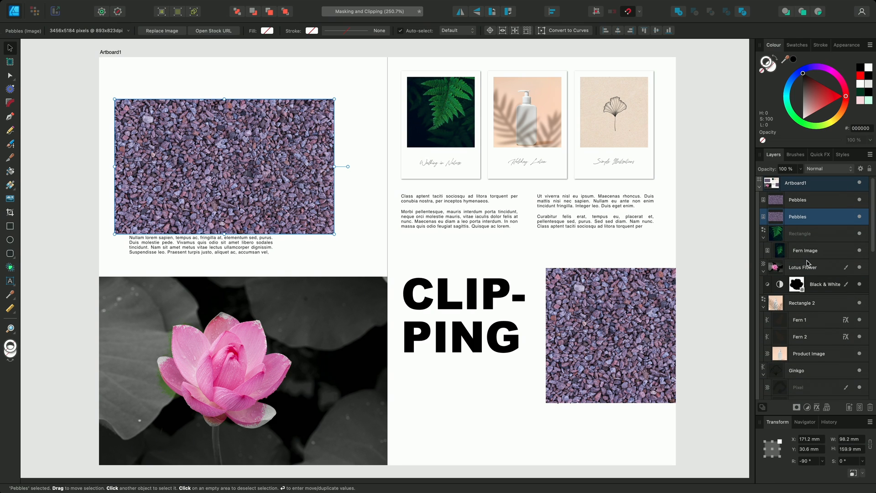
pyautogui.scroll(-3)
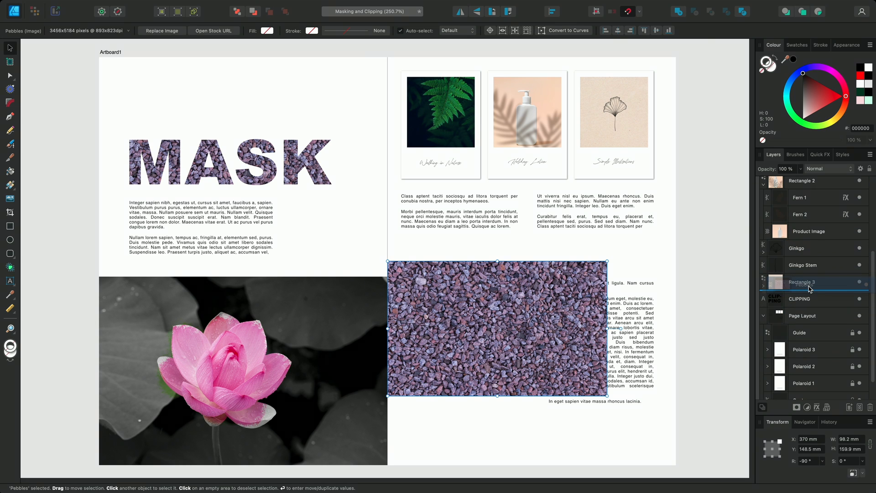
# - Clip the Pebbles copy inside the CLIPPING text layer and expand it in Layers
pyautogui.click(813, 298)
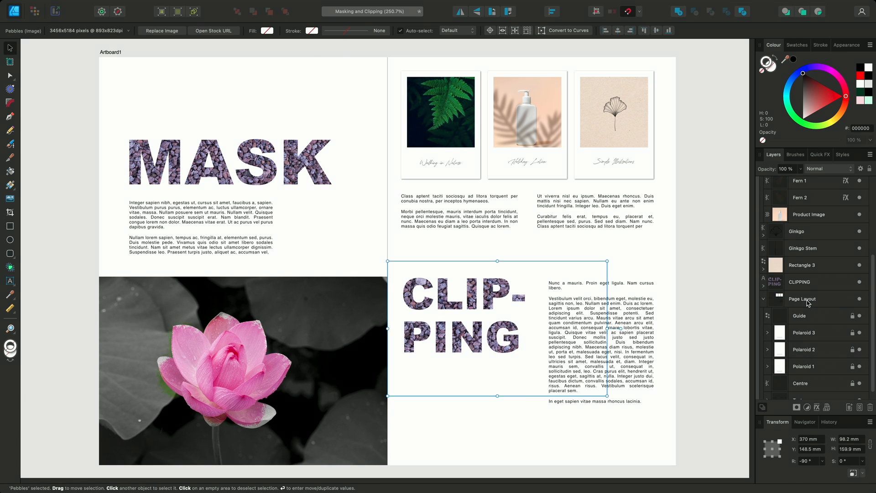
pyautogui.click(802, 298)
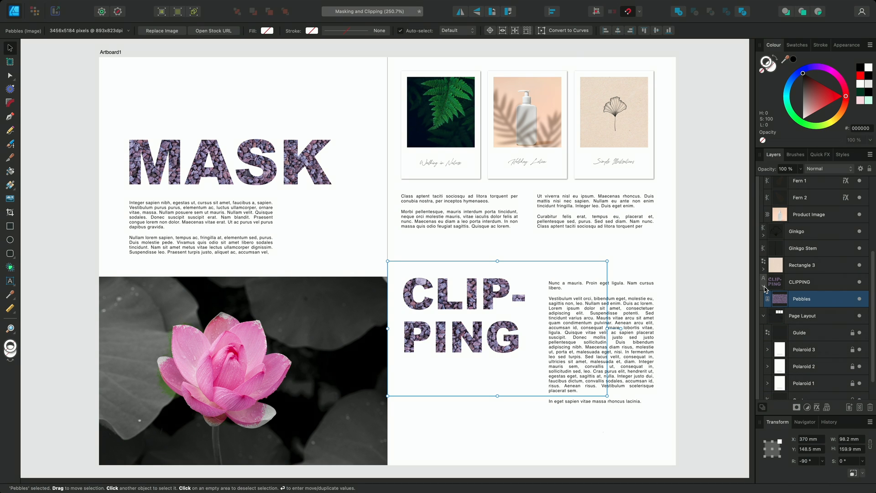
pyautogui.moveTo(733, 290)
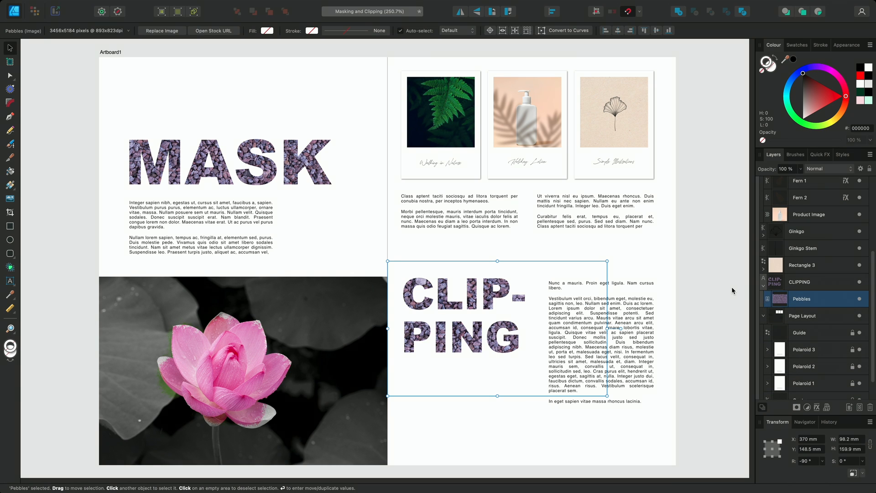